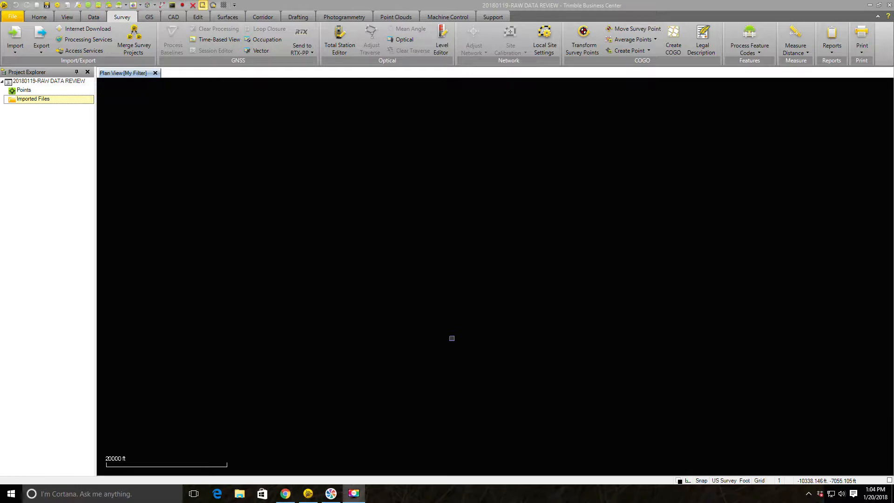
{"action": "mouse_move", "coordinate": [282, 139]}
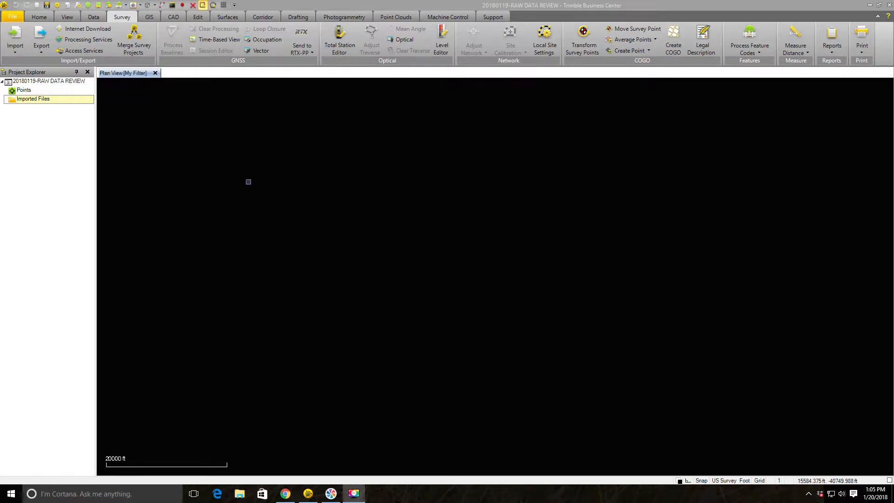
- Review the project settings point tolerances and accept them
{"action": "right_click", "coordinate": [49, 80]}
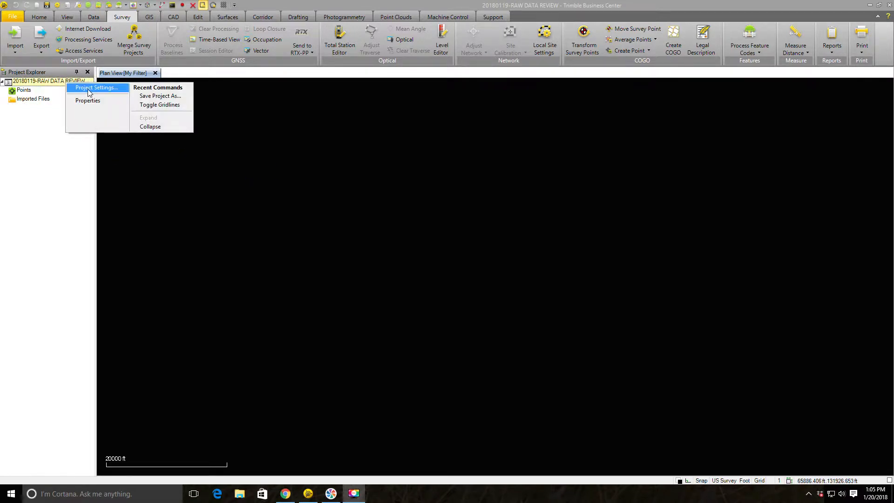
{"action": "left_click", "coordinate": [96, 87]}
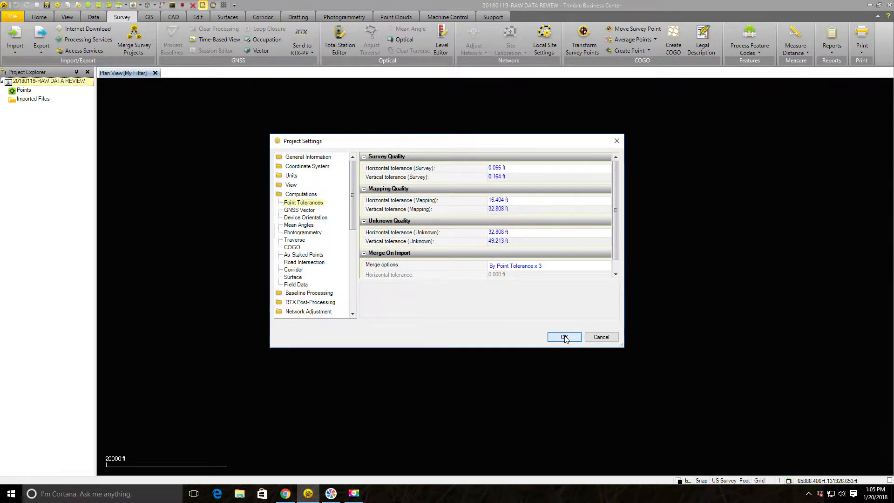
{"action": "left_click", "coordinate": [564, 337]}
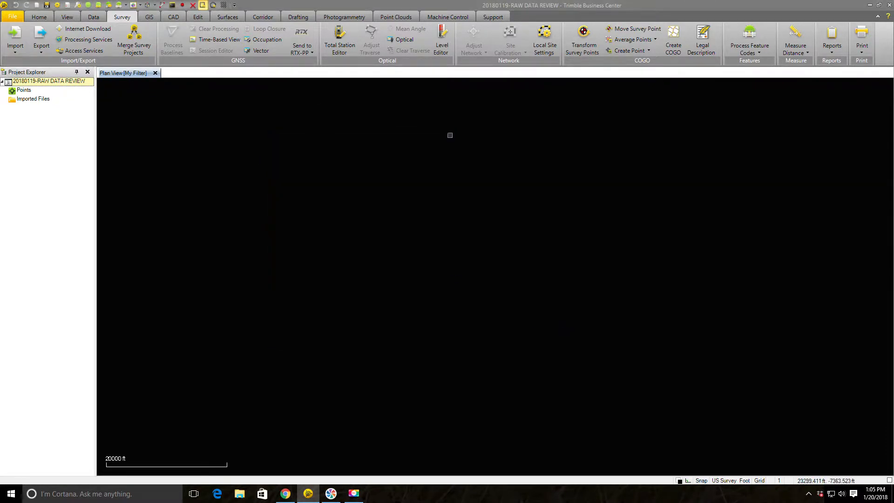
{"action": "mouse_move", "coordinate": [367, 294]}
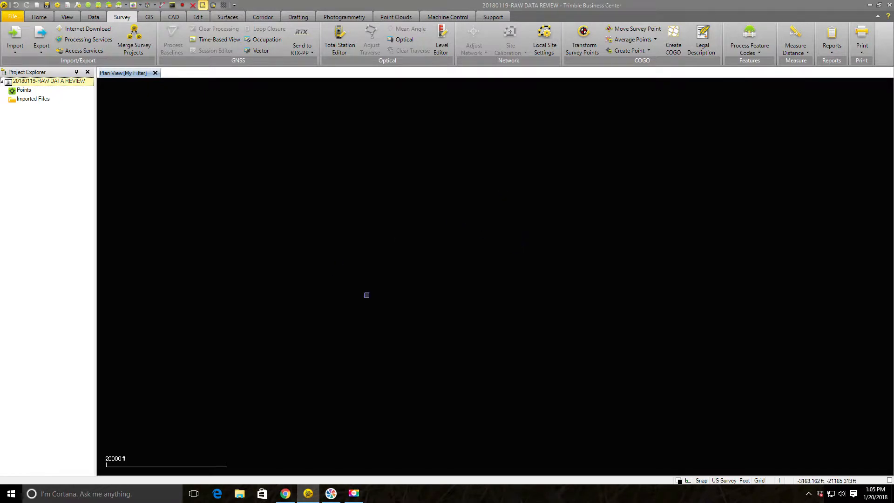
{"action": "mouse_move", "coordinate": [609, 262]}
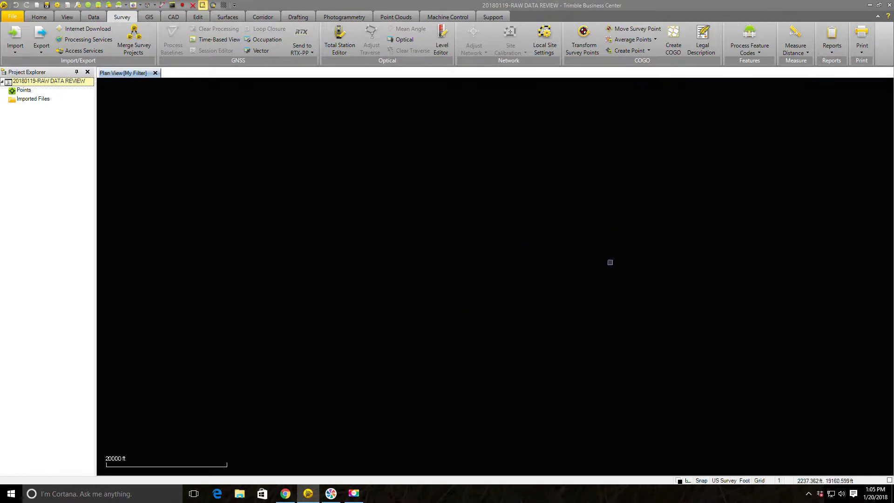
{"action": "mouse_move", "coordinate": [544, 218]}
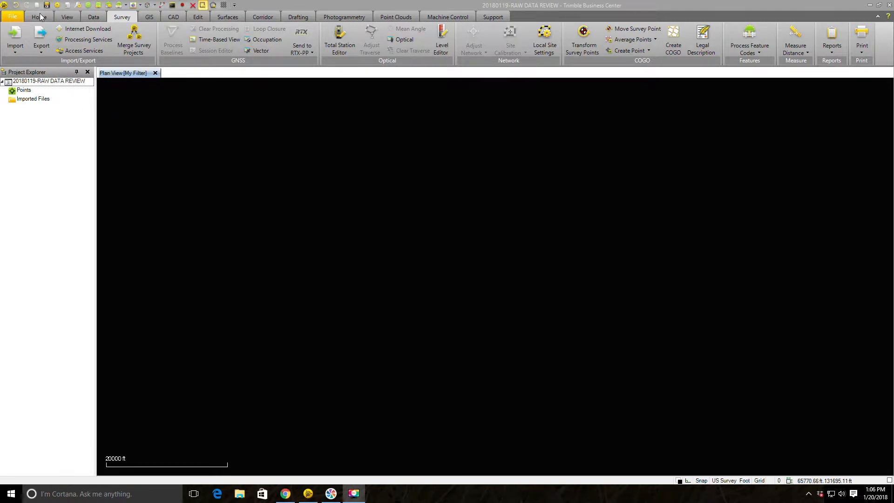
- Start an import and point it at the 2018-01-10 DB TOPO folder
{"action": "left_click", "coordinate": [38, 17]}
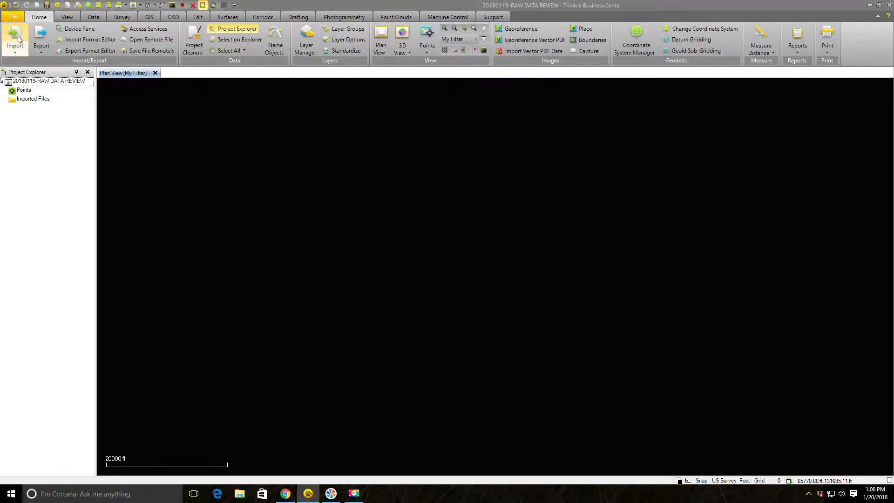
{"action": "left_click", "coordinate": [15, 40]}
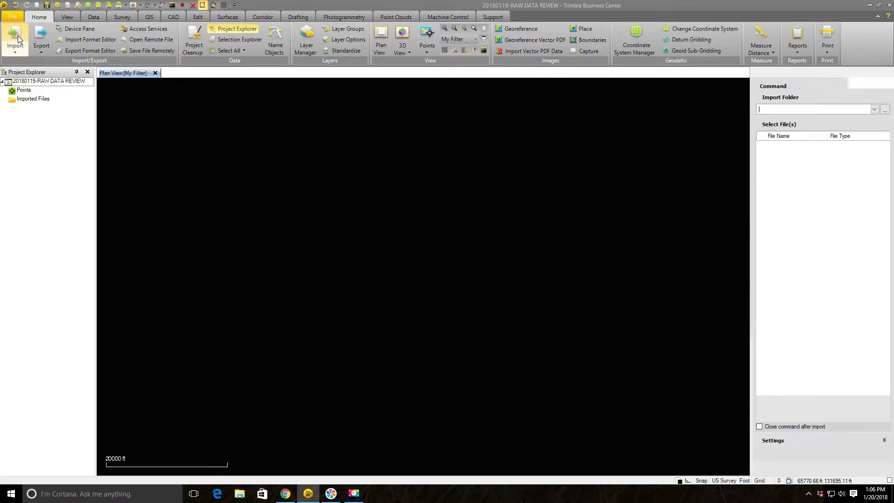
{"action": "left_click", "coordinate": [788, 154]}
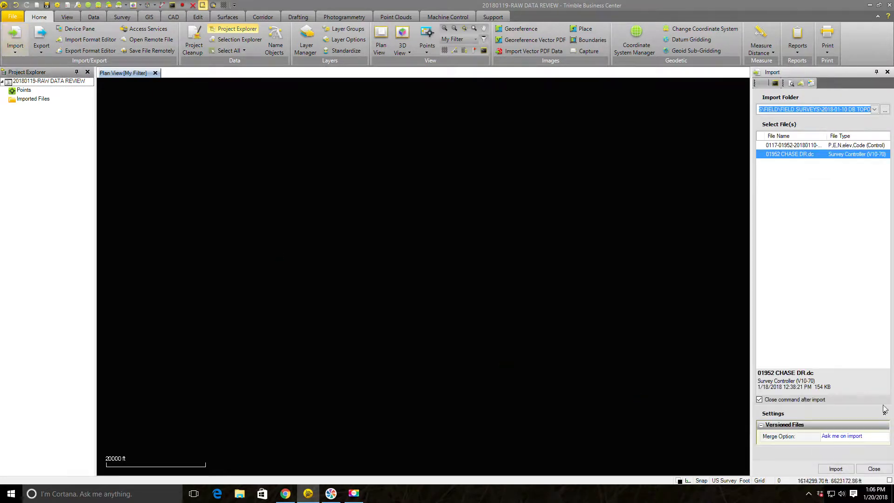
{"action": "mouse_move", "coordinate": [819, 261]}
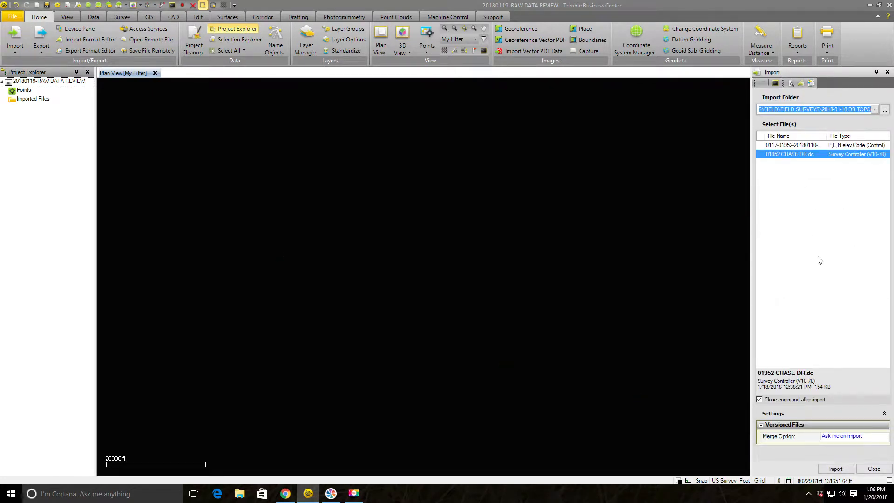
{"action": "mouse_move", "coordinate": [854, 206]}
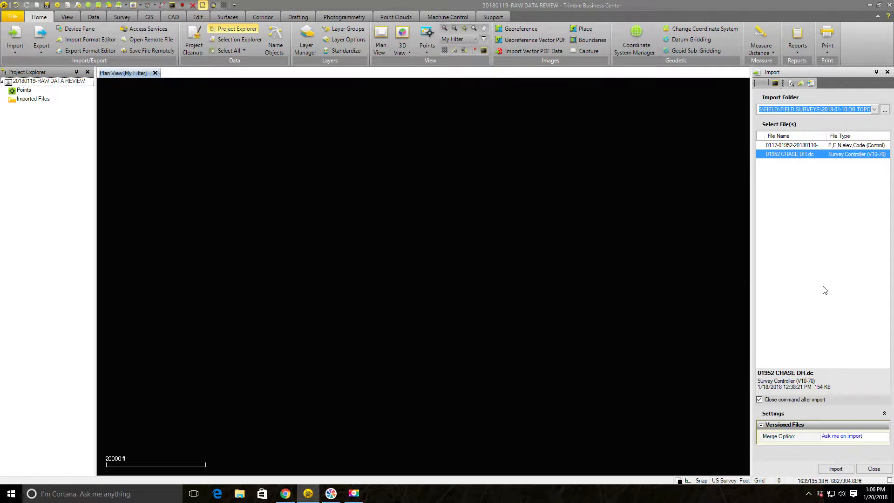
{"action": "mouse_move", "coordinate": [816, 244]}
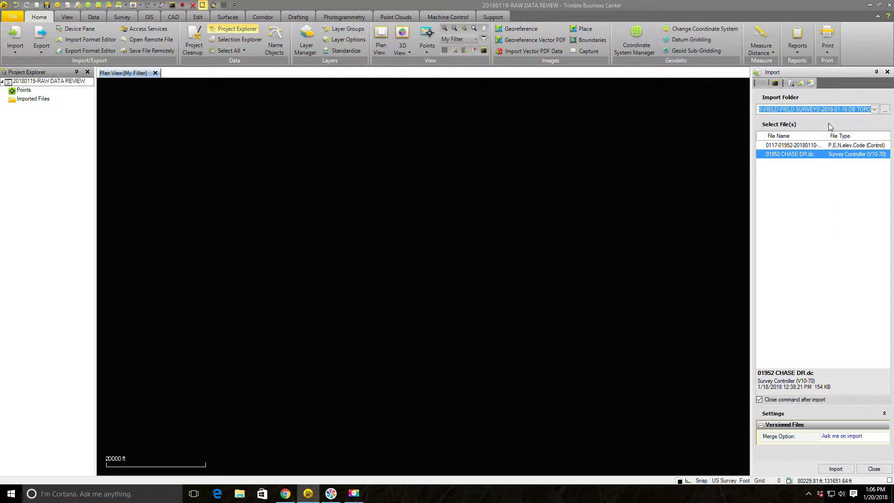
{"action": "left_click", "coordinate": [884, 109]}
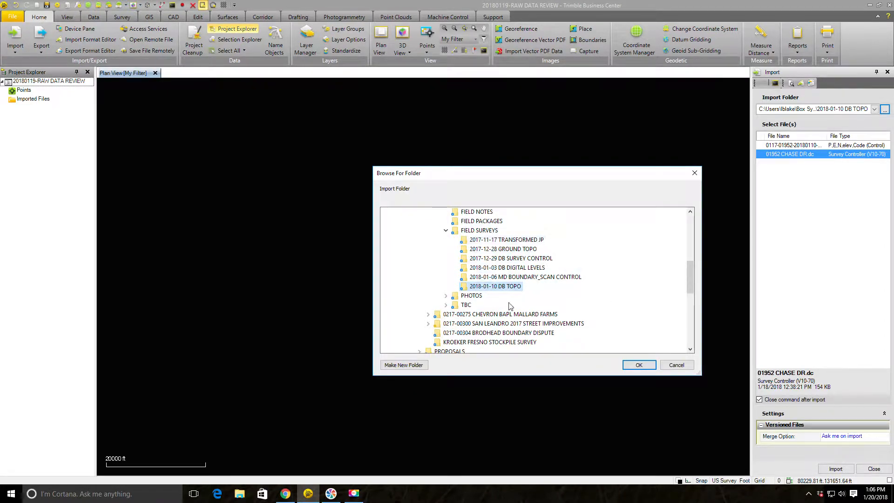
{"action": "left_click", "coordinate": [638, 365]}
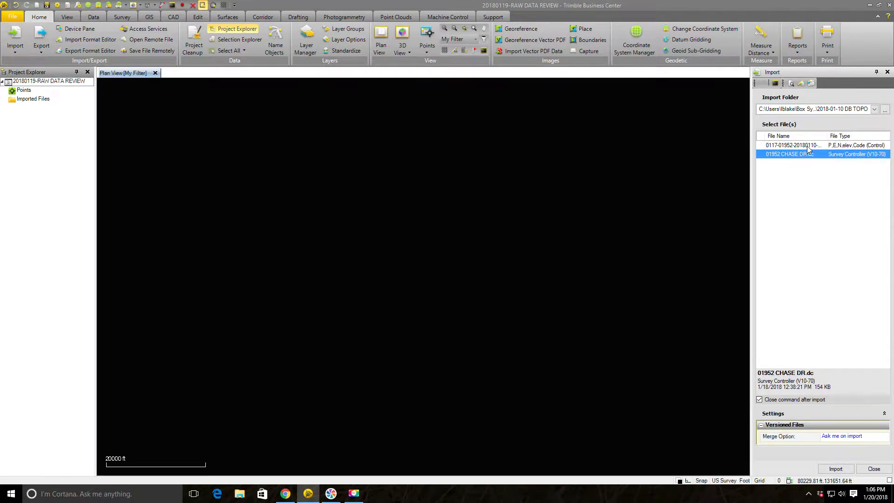
{"action": "left_click", "coordinate": [793, 145]}
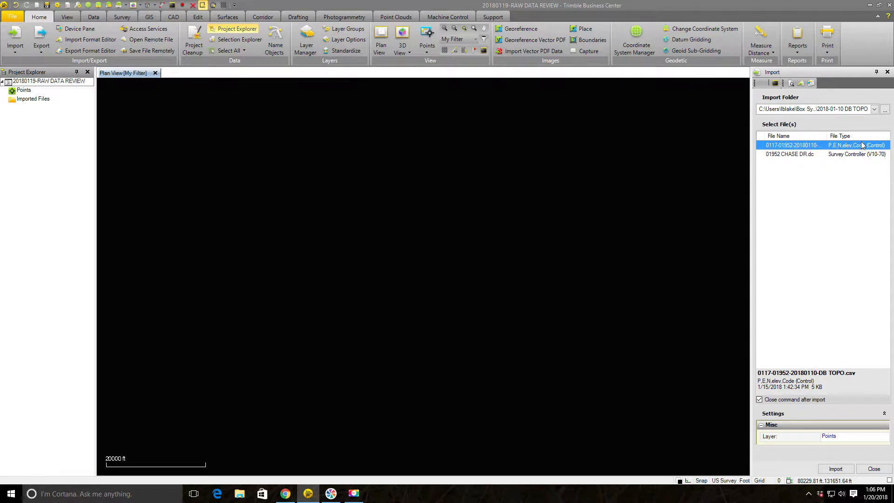
{"action": "left_click", "coordinate": [798, 154]}
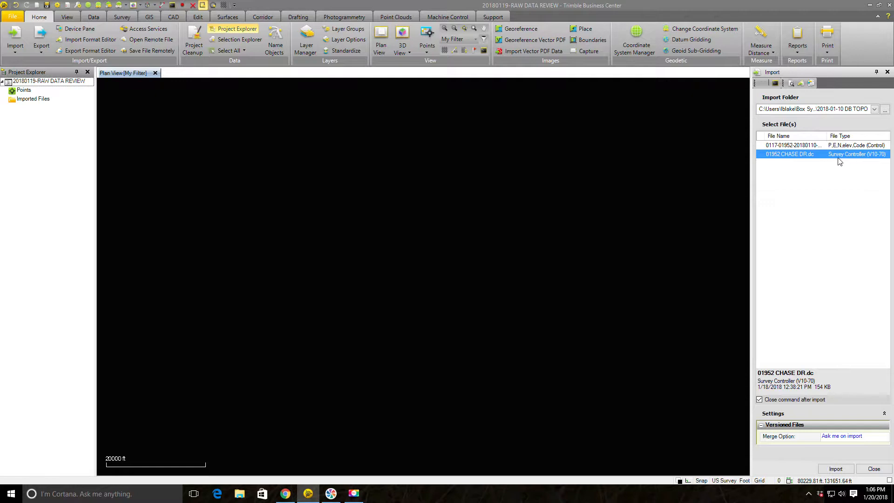
{"action": "mouse_move", "coordinate": [797, 160]}
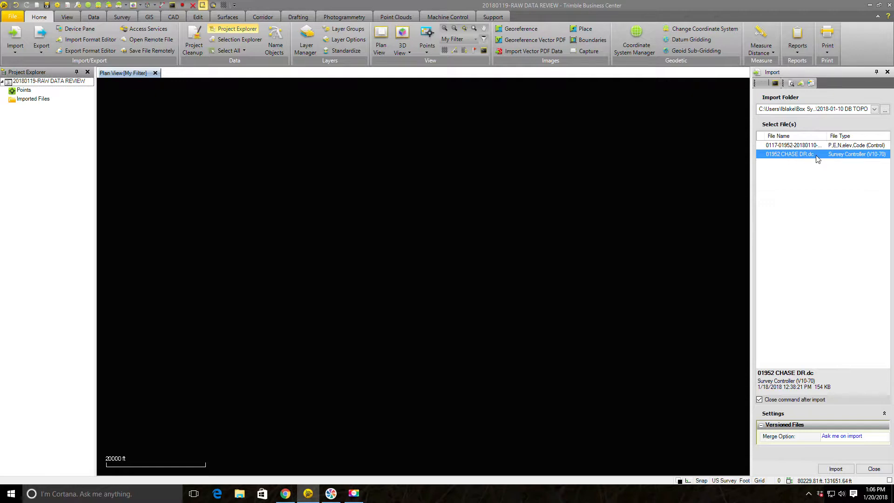
{"action": "mouse_move", "coordinate": [853, 164]}
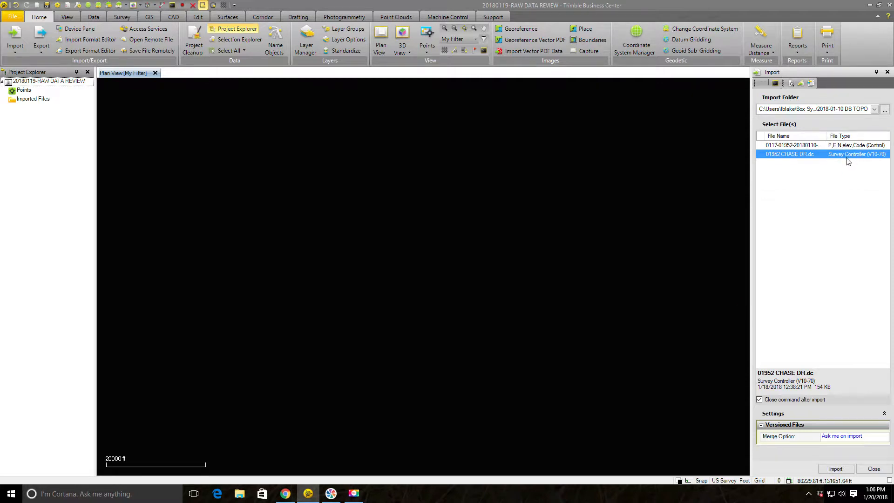
{"action": "mouse_move", "coordinate": [792, 174]}
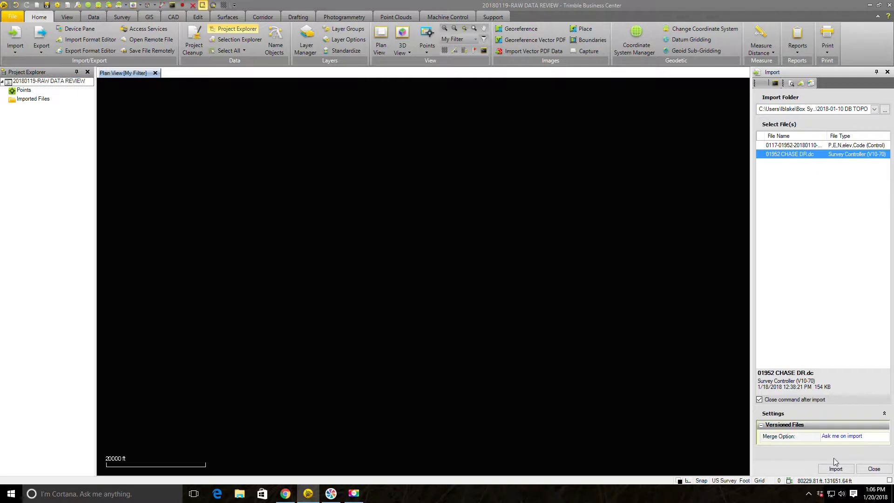
{"action": "left_click", "coordinate": [835, 468]}
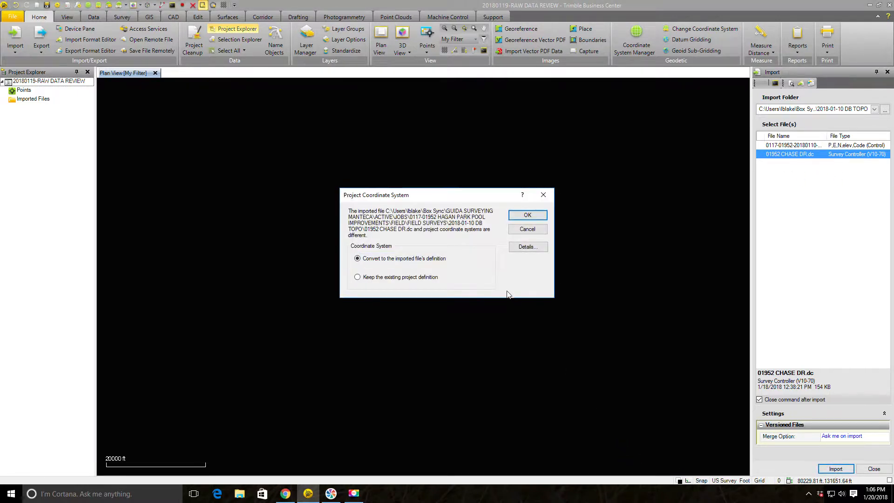
{"action": "mouse_move", "coordinate": [329, 173]}
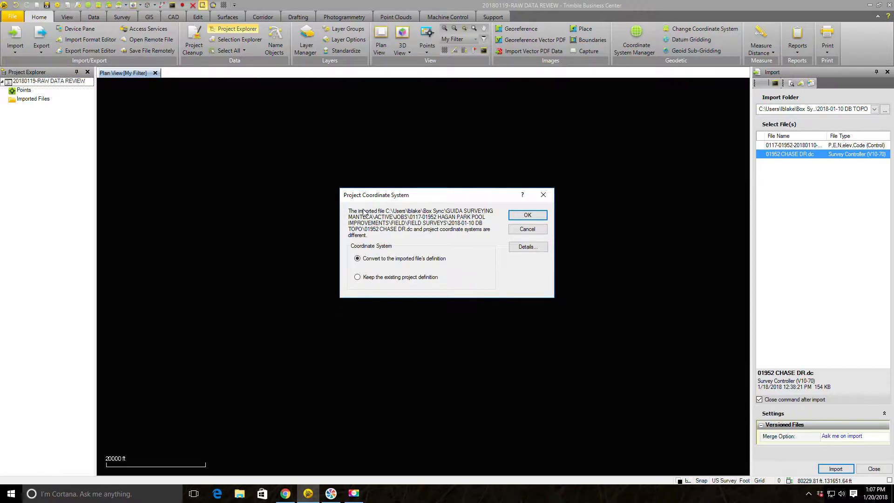
{"action": "mouse_move", "coordinate": [456, 297]}
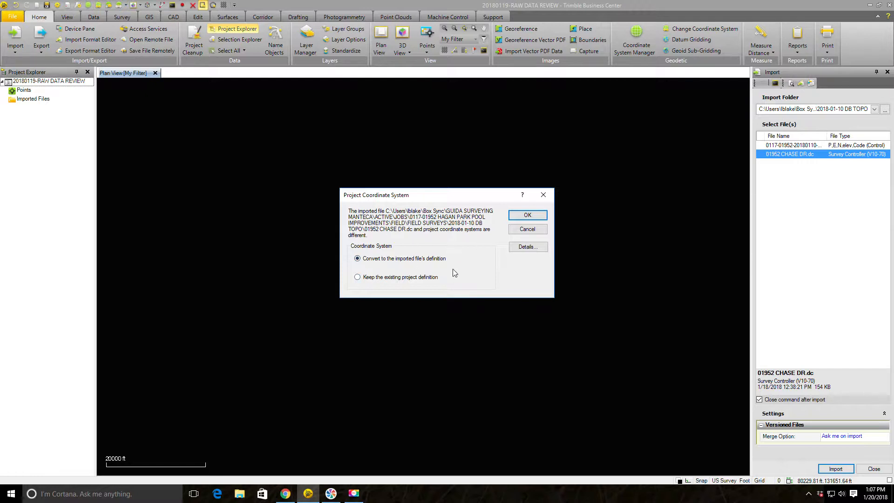
{"action": "mouse_move", "coordinate": [475, 299]}
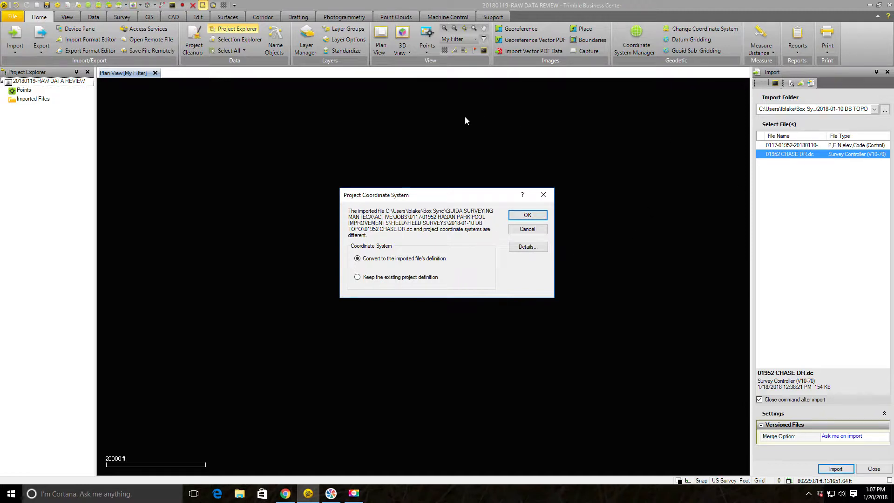
{"action": "mouse_move", "coordinate": [175, 162]}
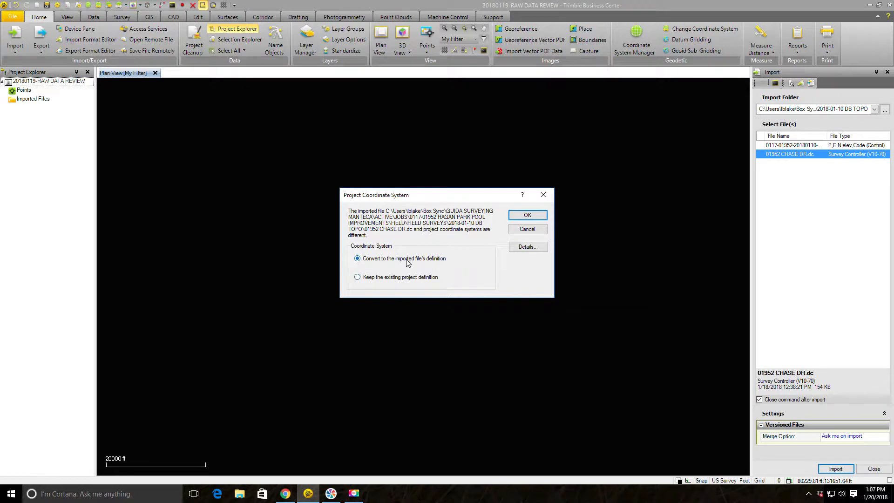
{"action": "mouse_move", "coordinate": [637, 123]}
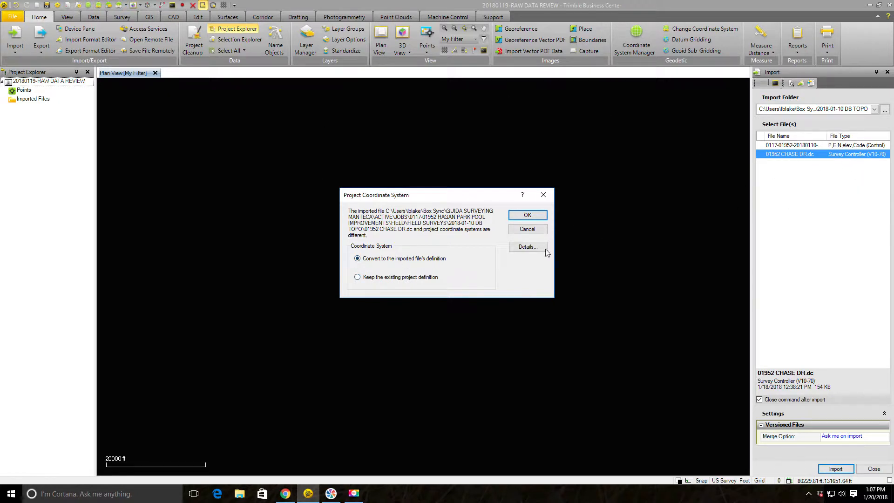
{"action": "left_click", "coordinate": [357, 277]}
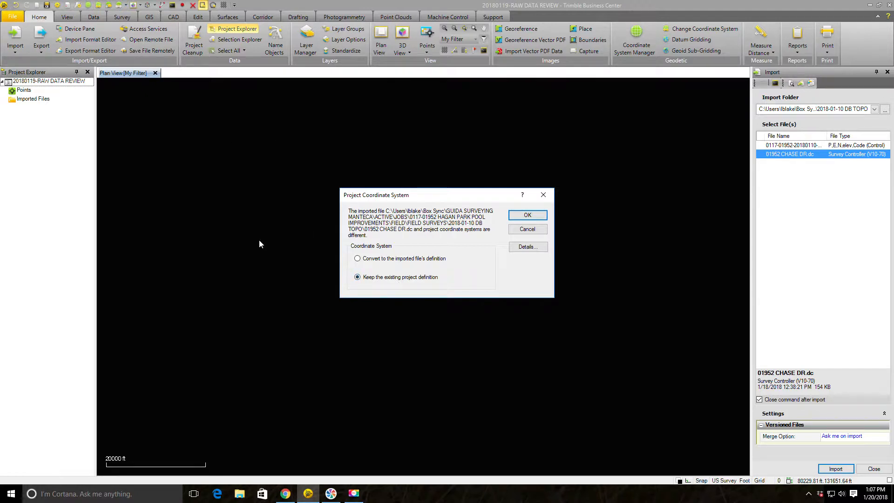
{"action": "mouse_move", "coordinate": [800, 161]}
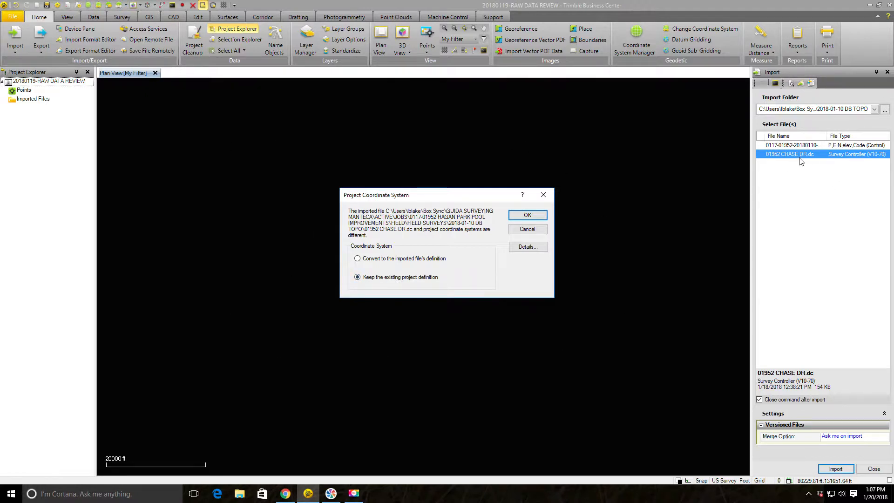
{"action": "mouse_move", "coordinate": [738, 199]}
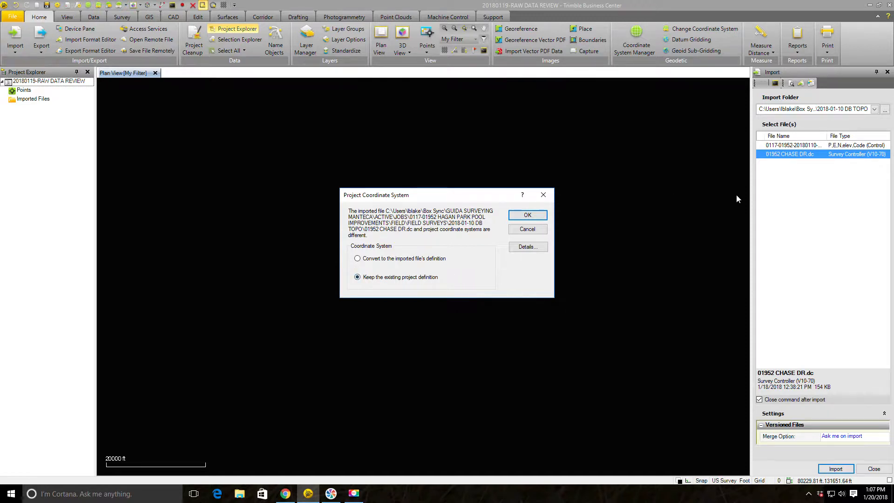
{"action": "left_click", "coordinate": [357, 258]}
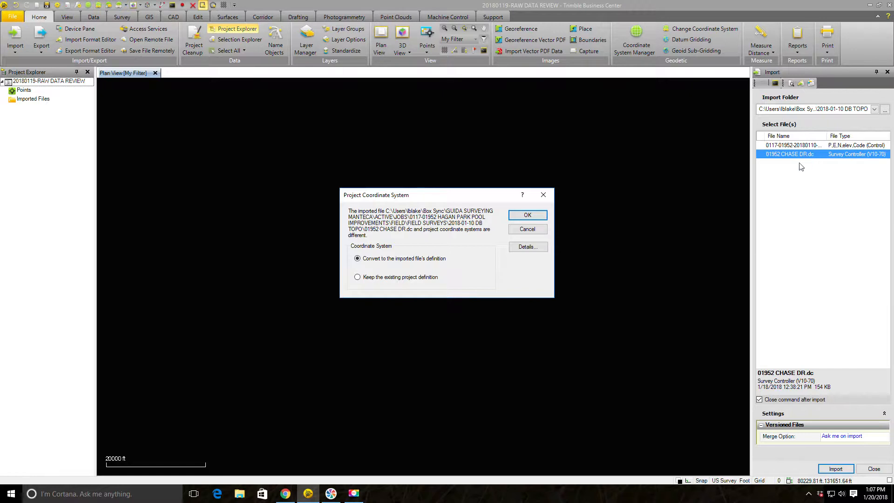
{"action": "mouse_move", "coordinate": [813, 160]}
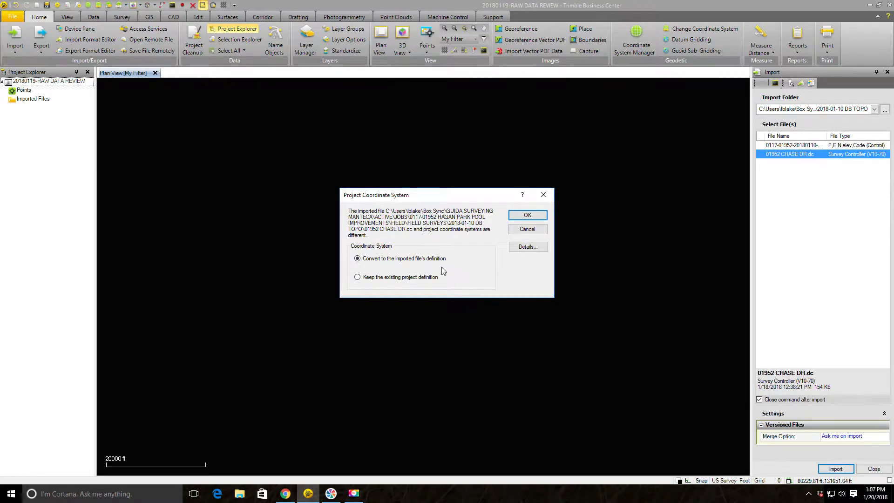
{"action": "mouse_move", "coordinate": [444, 150]}
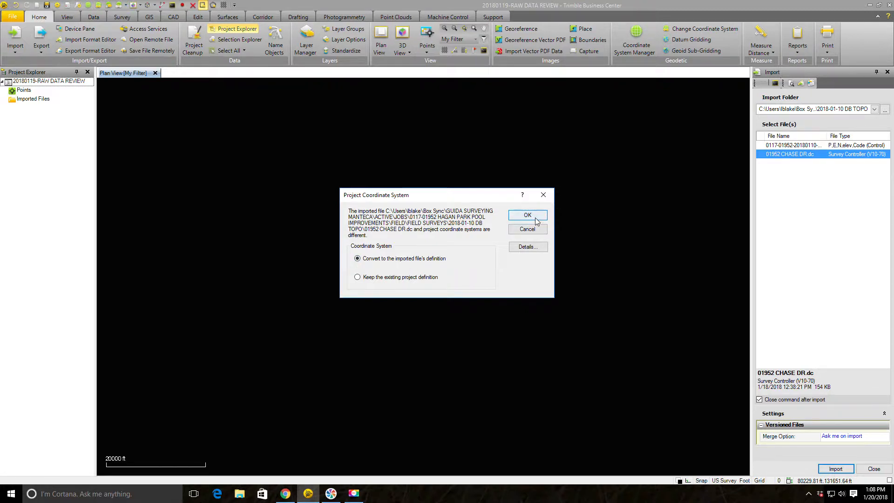
{"action": "left_click", "coordinate": [527, 215]}
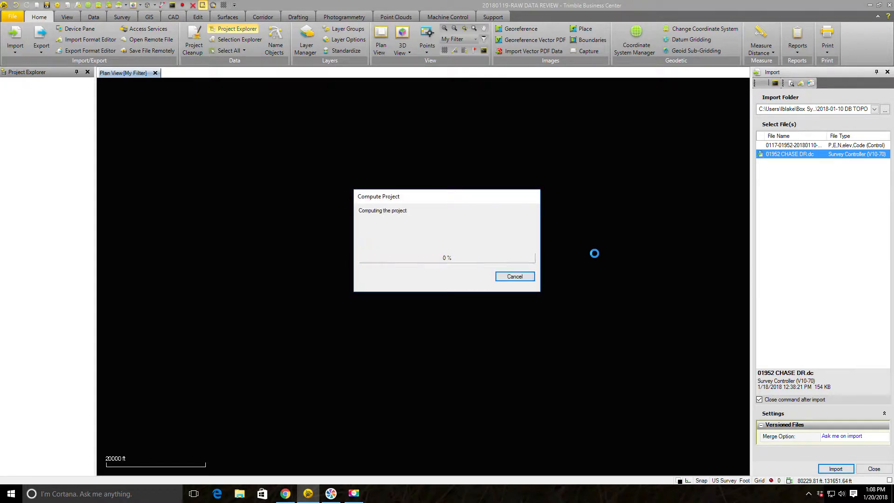
- After computing, expand the Points list showing red error-flagged points like 10010 and 10028
{"action": "left_click", "coordinate": [834, 467]}
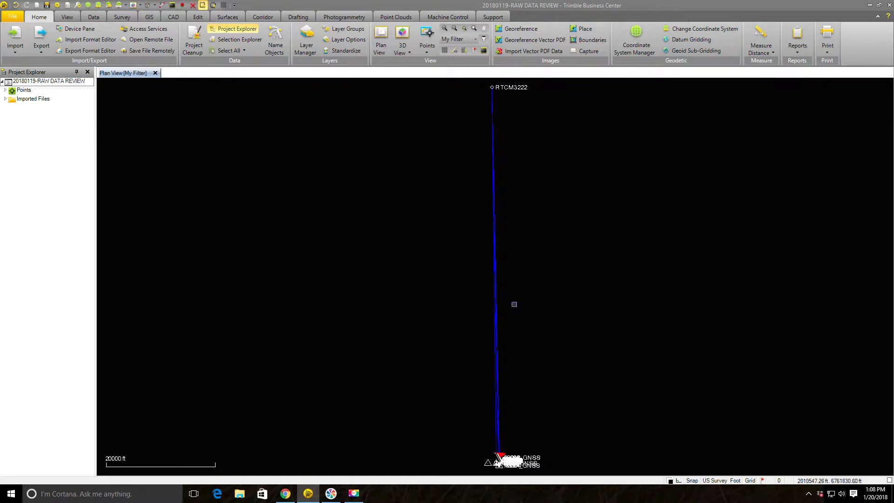
{"action": "mouse_move", "coordinate": [540, 140]}
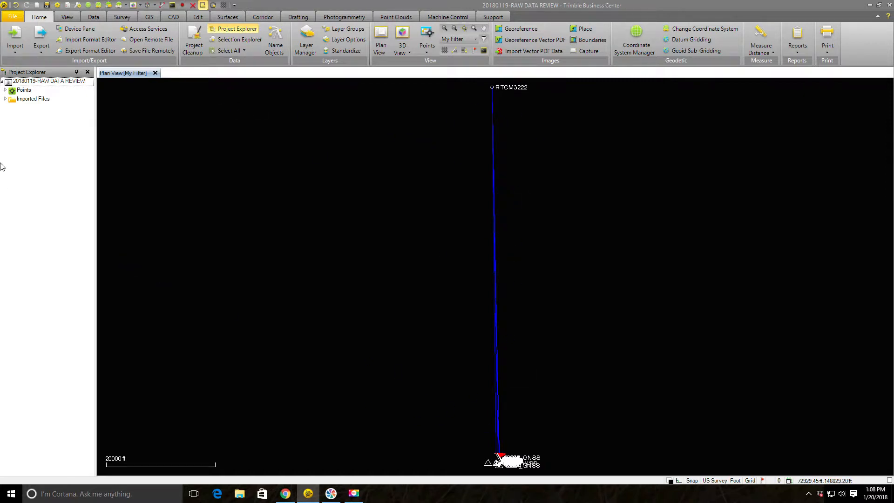
{"action": "left_click", "coordinate": [5, 89]}
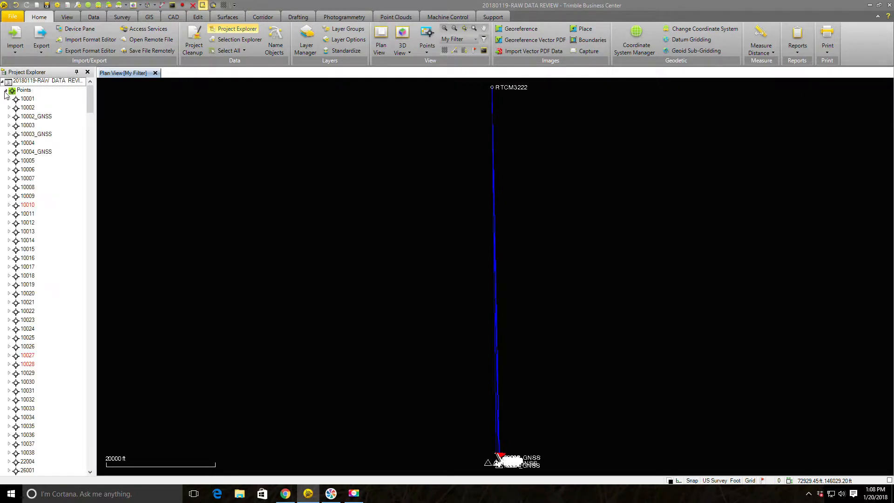
- Collapse Points, zoom into the survey and window-select all points and observation lines
{"action": "left_click", "coordinate": [5, 90]}
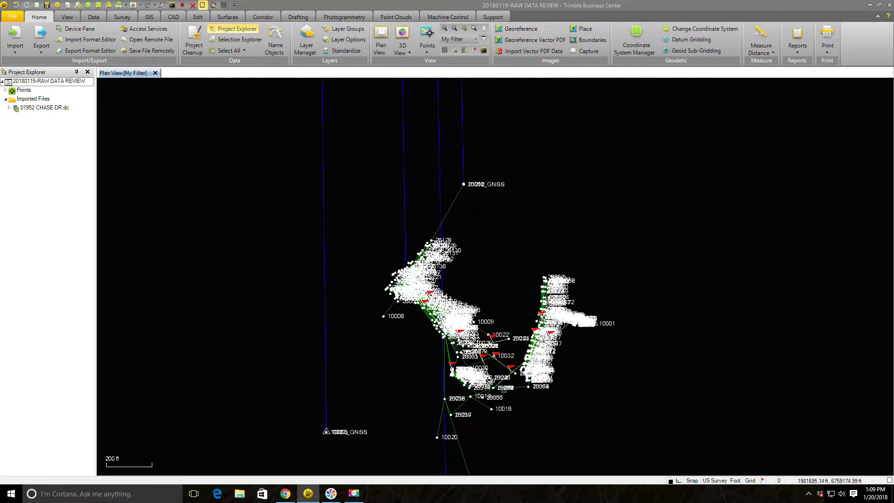
{"action": "mouse_move", "coordinate": [339, 485]}
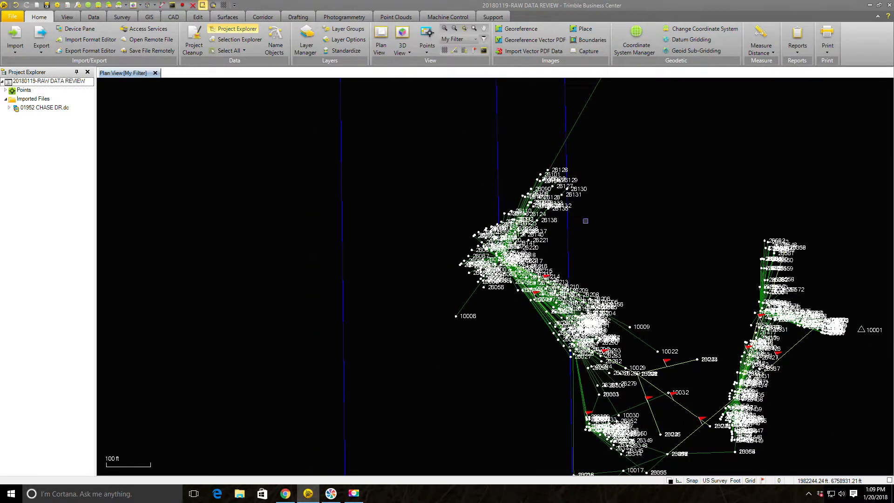
{"action": "scroll", "scroll_direction": "down", "scroll_amount": 3}
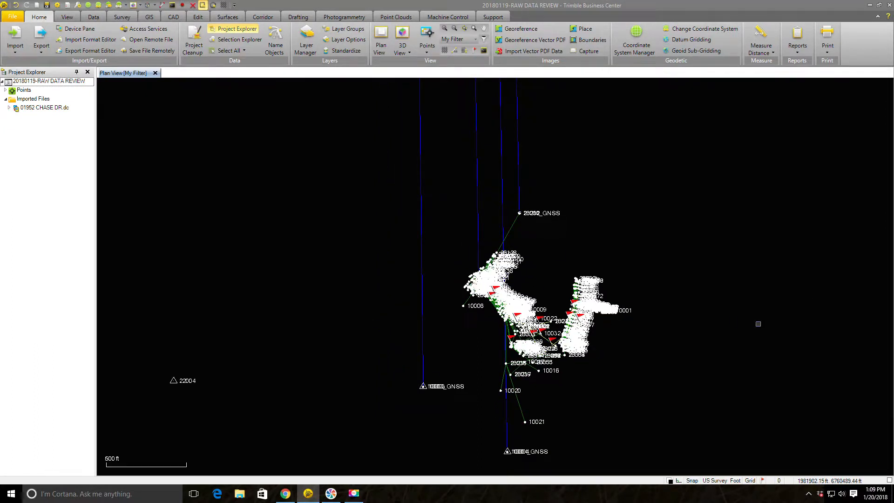
{"action": "left_click_drag", "start_coordinate": [345, 188], "coordinate": [687, 379]}
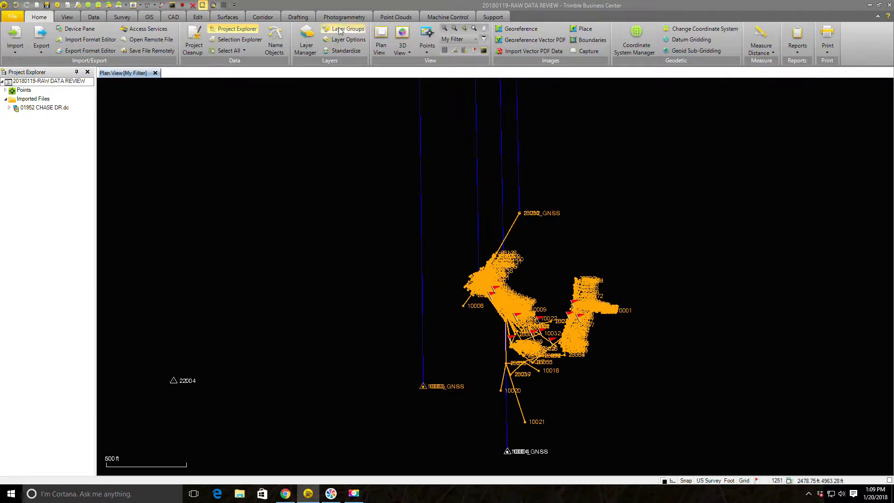
- Send the 1,251 selected survey entities to Google Earth from the View tools
{"action": "left_click", "coordinate": [67, 17]}
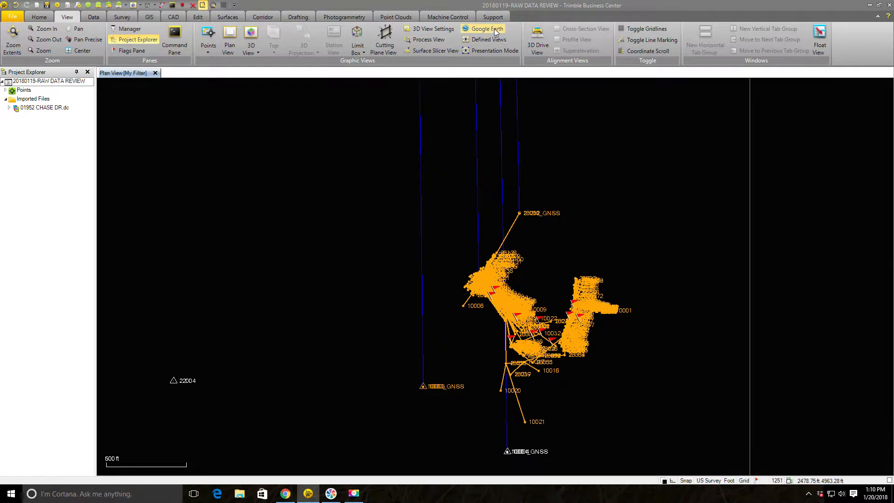
{"action": "left_click", "coordinate": [486, 29]}
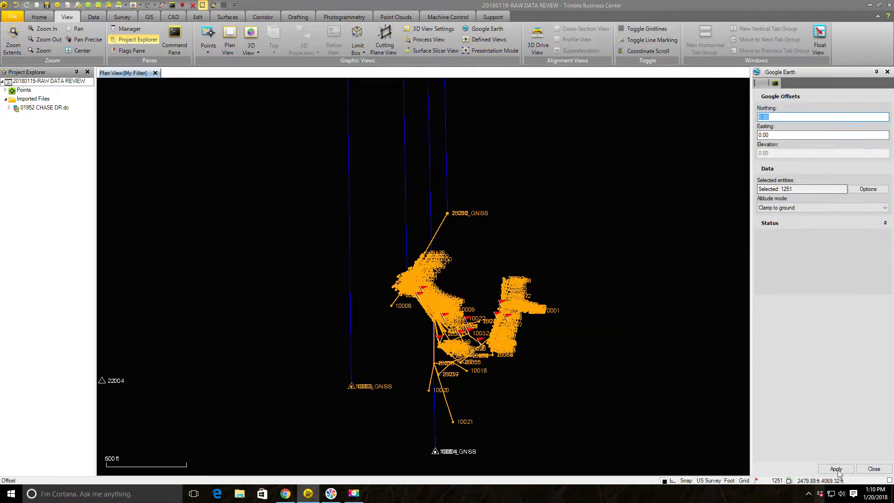
{"action": "left_click", "coordinate": [835, 469]}
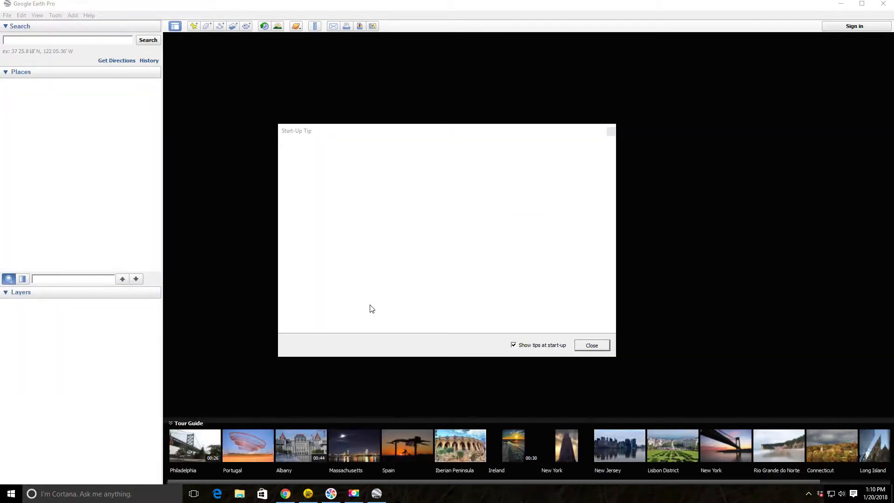
- Dismiss the start-up tip, view the KML points on imagery, and return to TBC
{"action": "left_click", "coordinate": [591, 345]}
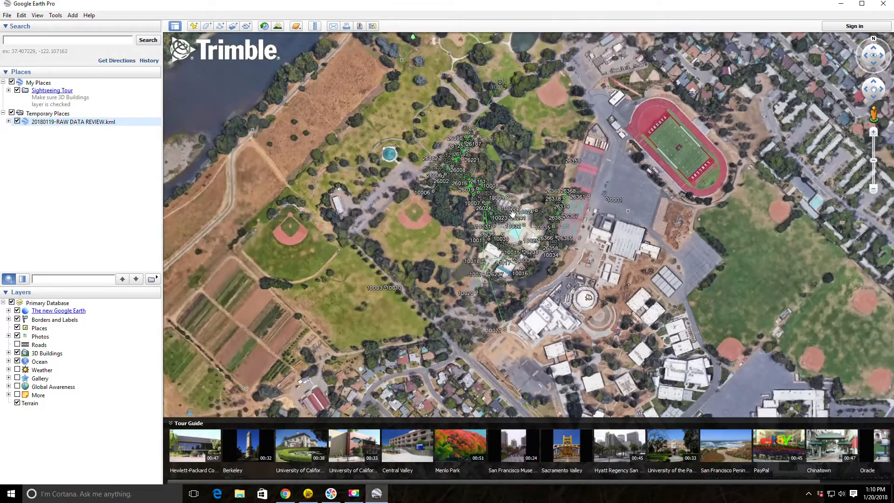
{"action": "left_click", "coordinate": [887, 4]}
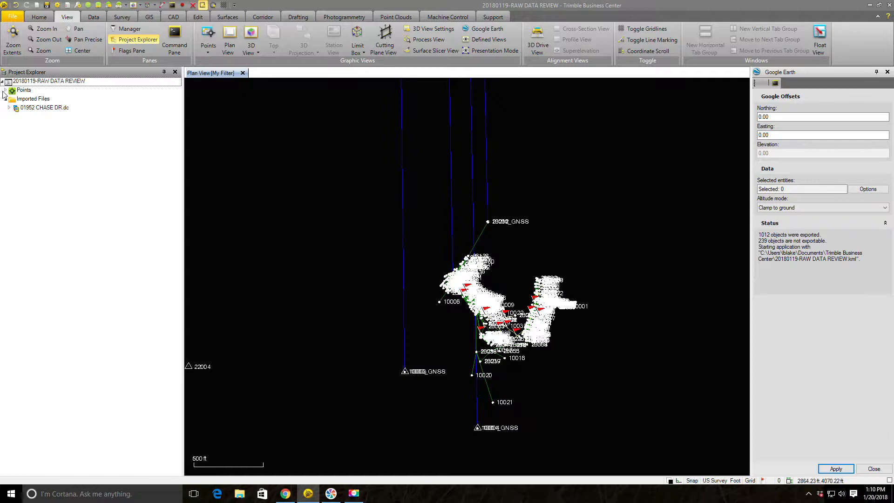
- Expand Points and show the properties of point 10005
{"action": "left_click", "coordinate": [4, 90]}
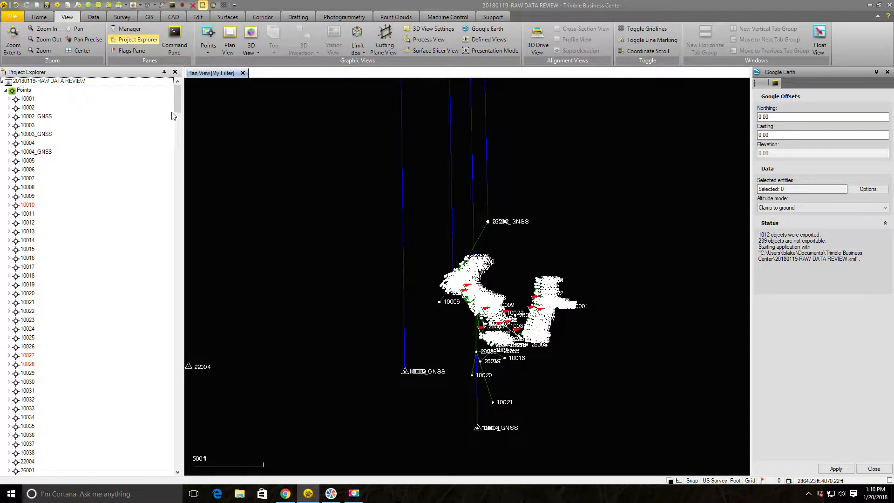
{"action": "scroll", "scroll_direction": "down", "scroll_amount": 3}
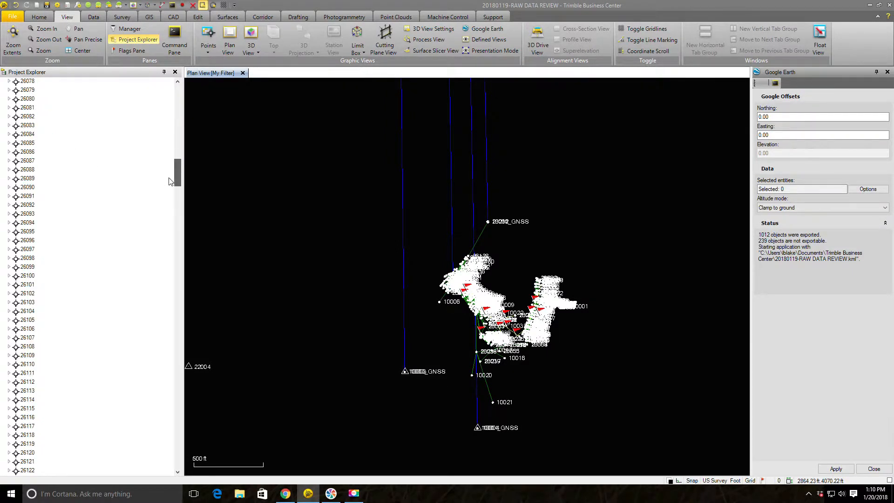
{"action": "scroll", "scroll_direction": "down", "scroll_amount": 3}
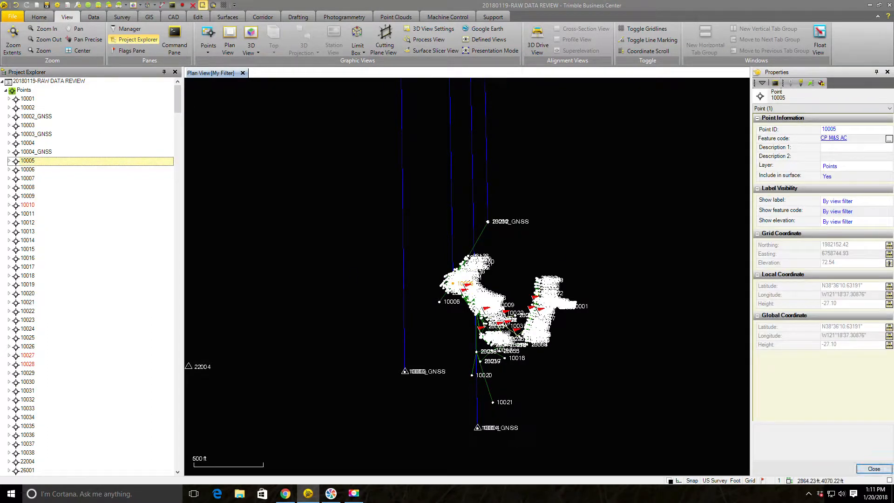
{"action": "left_click", "coordinate": [836, 137]}
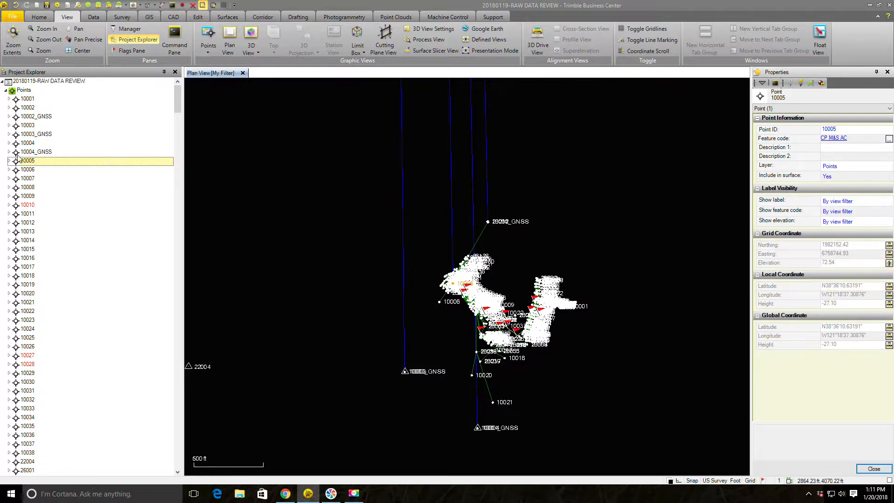
{"action": "left_click", "coordinate": [9, 160]}
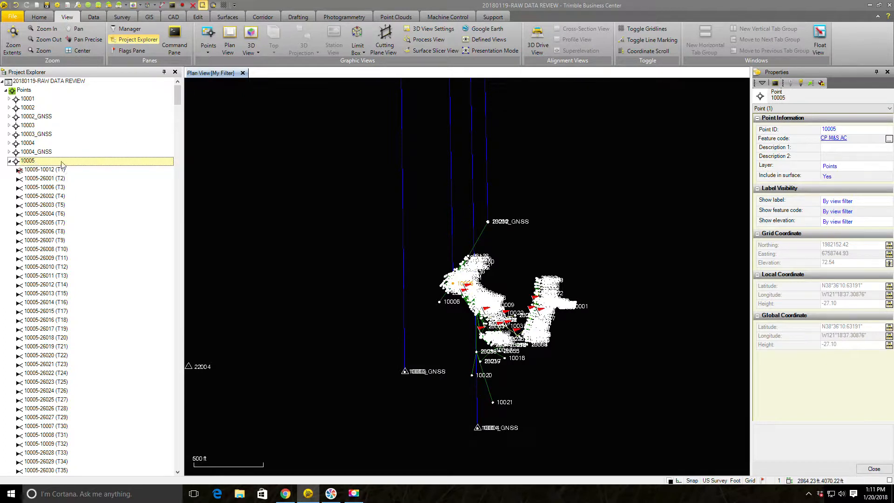
{"action": "scroll", "scroll_direction": "down", "scroll_amount": 3}
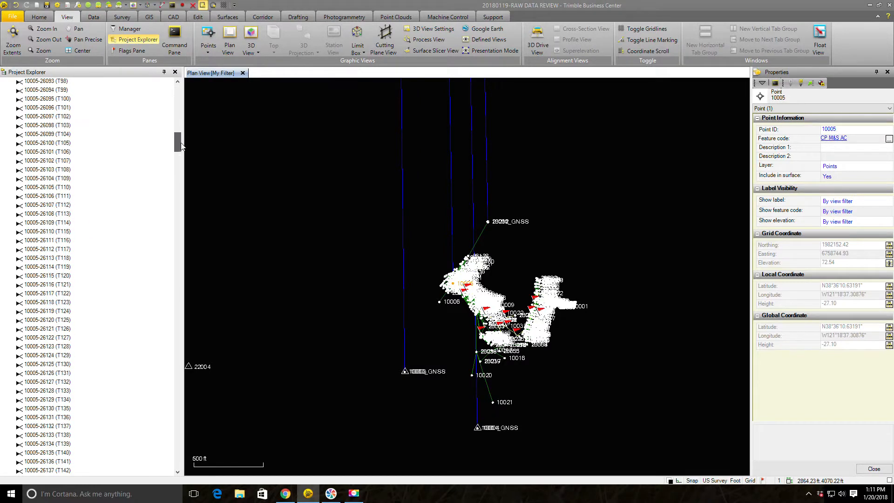
{"action": "scroll", "scroll_direction": "down", "scroll_amount": 3}
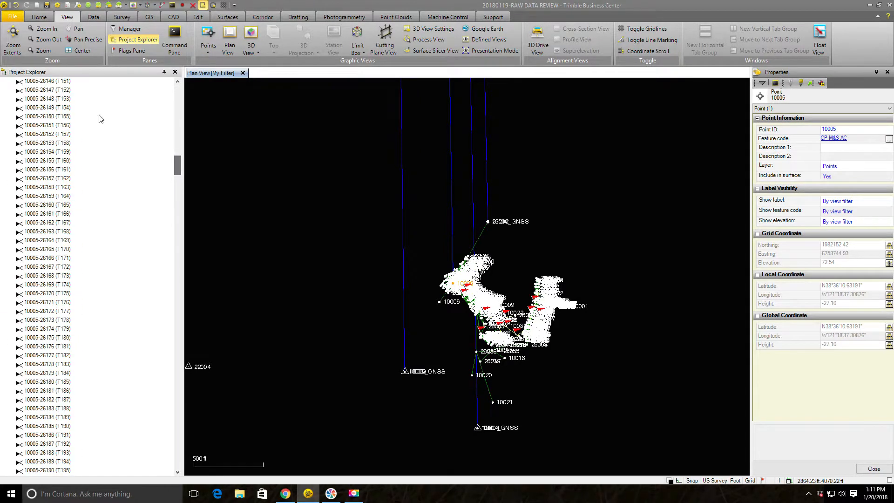
{"action": "left_click", "coordinate": [48, 117]}
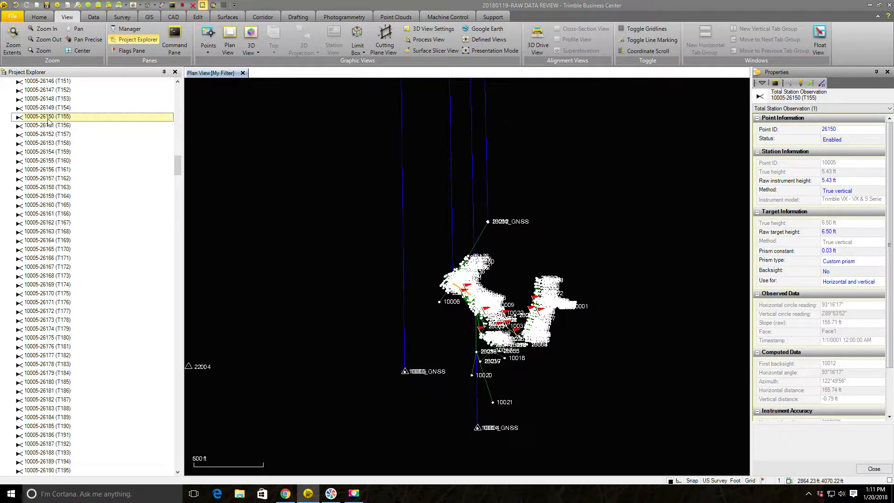
{"action": "mouse_move", "coordinate": [70, 84]}
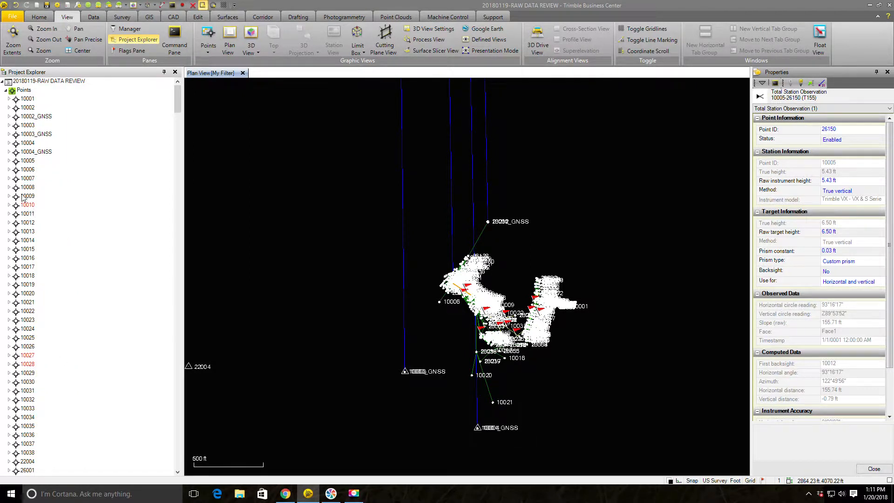
{"action": "left_click", "coordinate": [5, 90]}
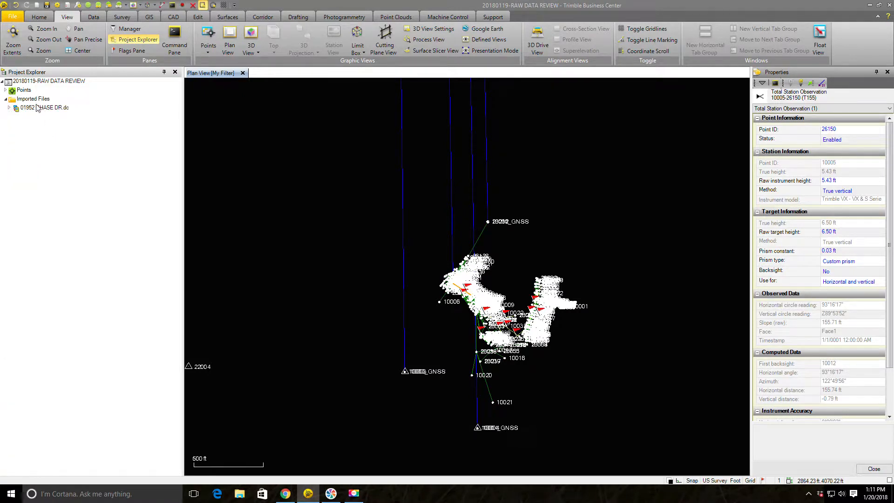
{"action": "left_click", "coordinate": [44, 107]}
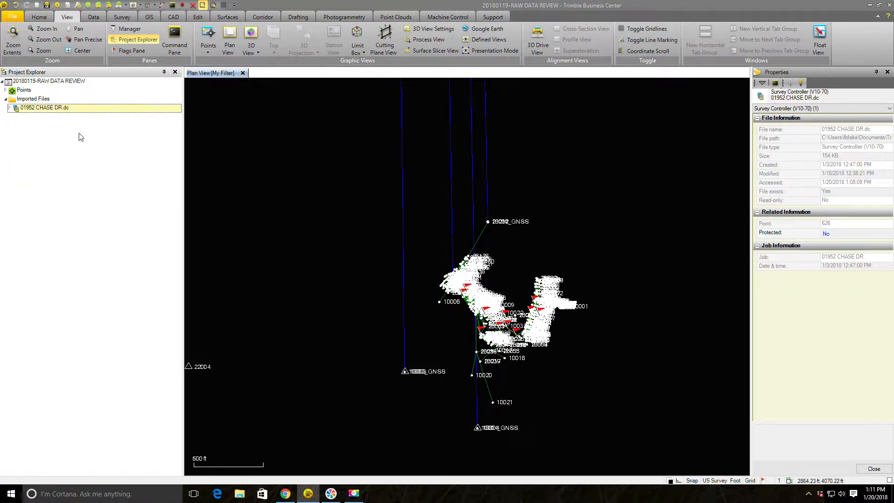
{"action": "mouse_move", "coordinate": [40, 122]}
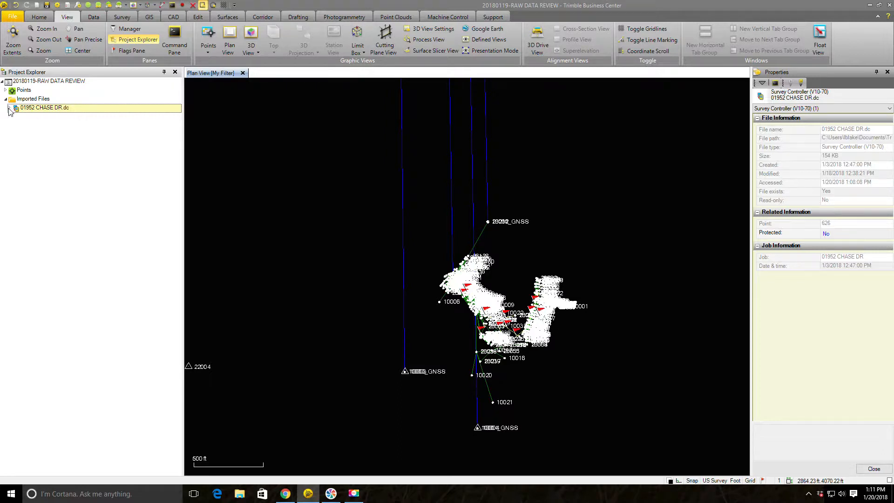
{"action": "left_click", "coordinate": [6, 107]}
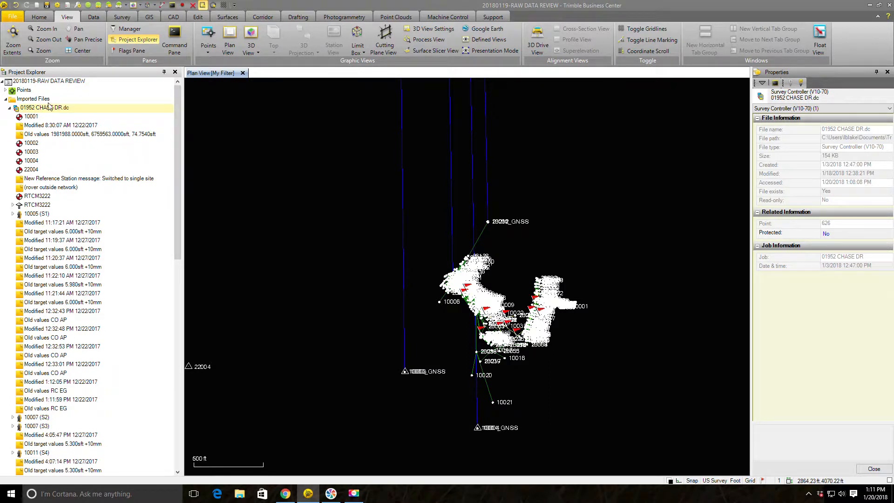
{"action": "mouse_move", "coordinate": [136, 112]}
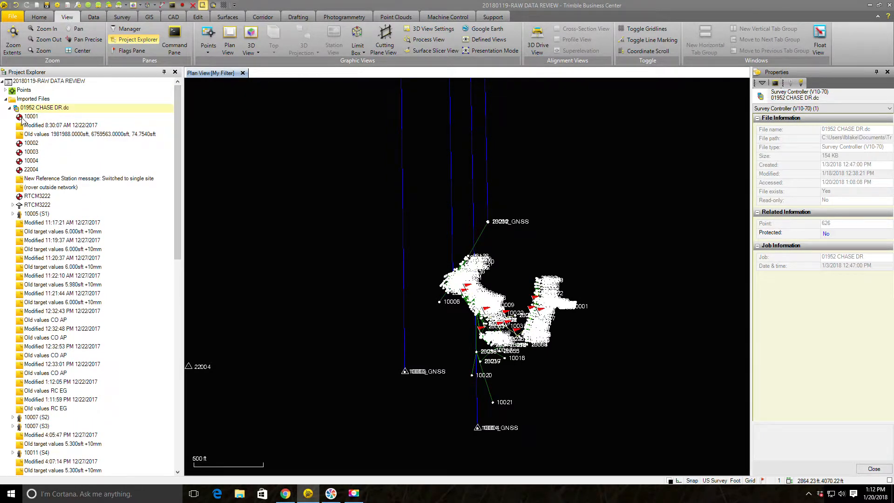
{"action": "left_click", "coordinate": [31, 116]}
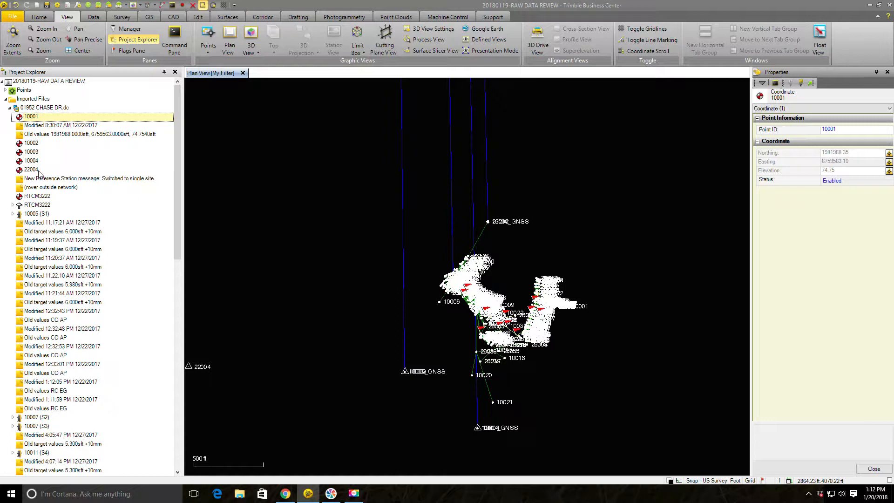
- Review point 10001's modification and old-coordinate notes, reference station RTCM3222, and expand station 10005 (S1)
{"action": "left_click", "coordinate": [61, 125]}
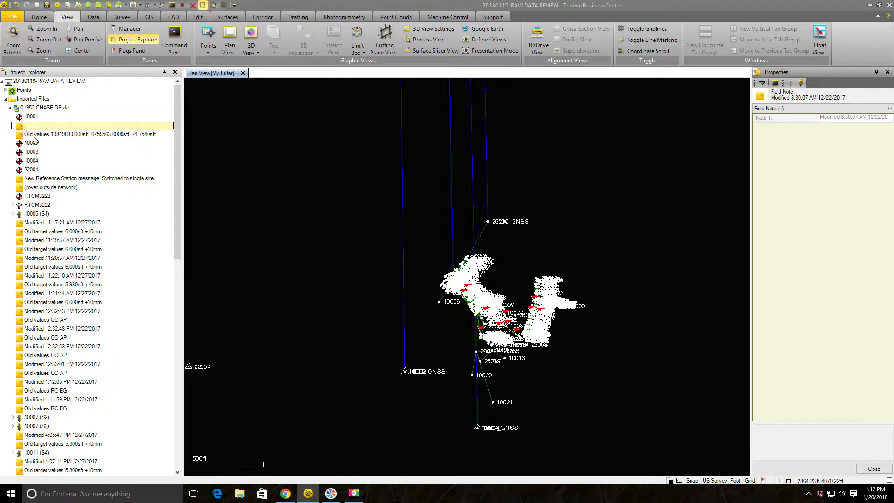
{"action": "left_click", "coordinate": [94, 134]}
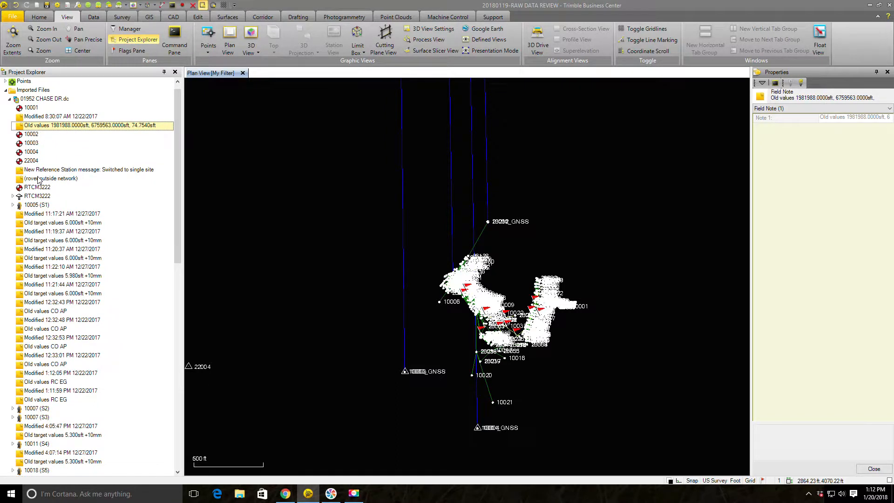
{"action": "left_click", "coordinate": [37, 187]}
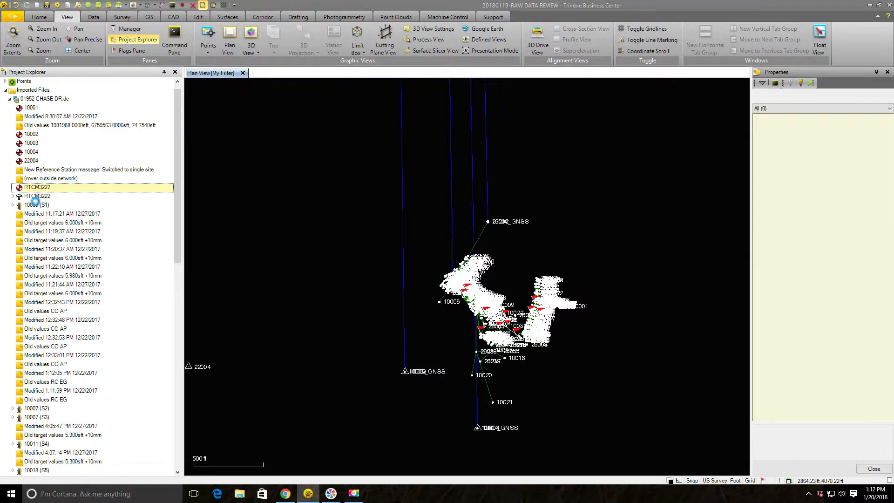
{"action": "left_click", "coordinate": [37, 195]}
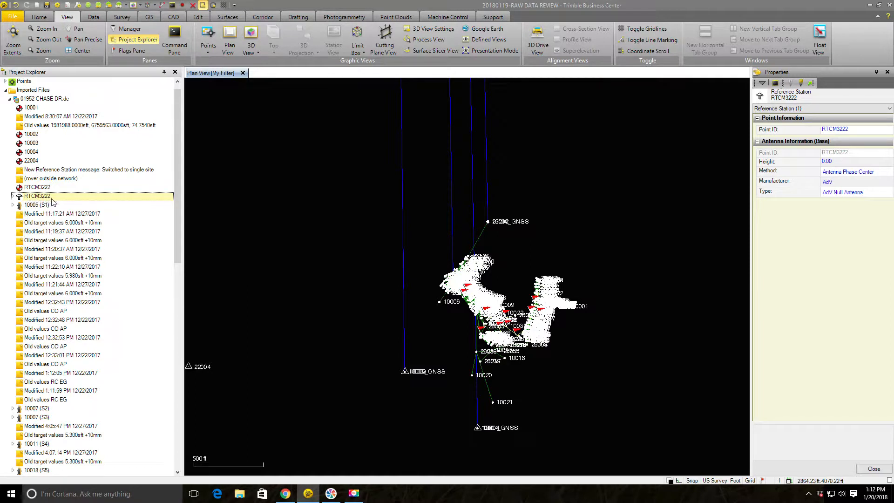
{"action": "mouse_move", "coordinate": [33, 126]}
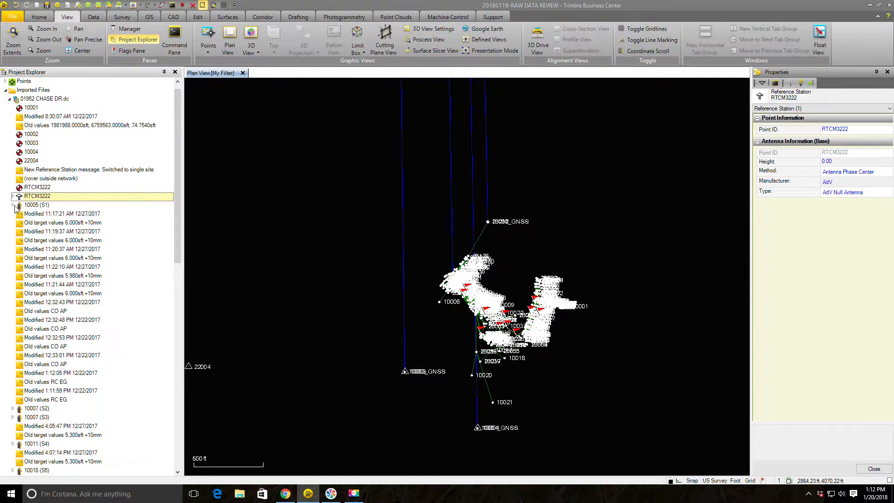
{"action": "left_click", "coordinate": [17, 205]}
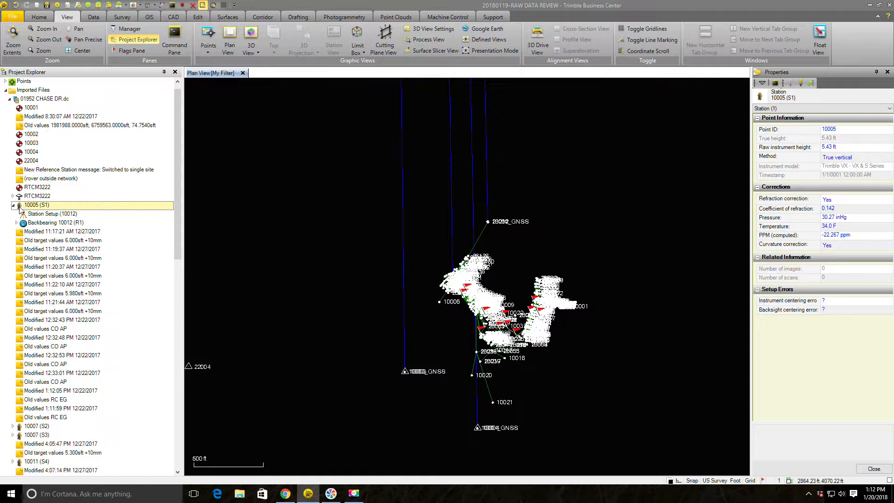
{"action": "left_click", "coordinate": [51, 214]}
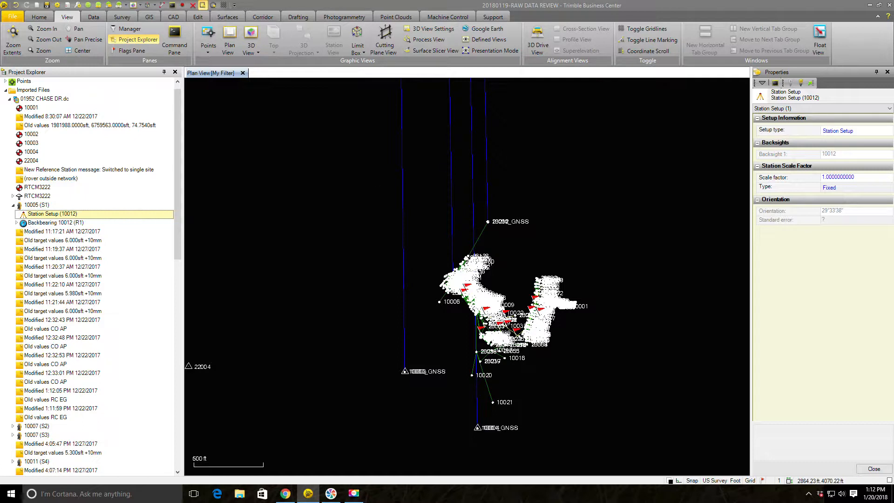
{"action": "left_click", "coordinate": [849, 177]}
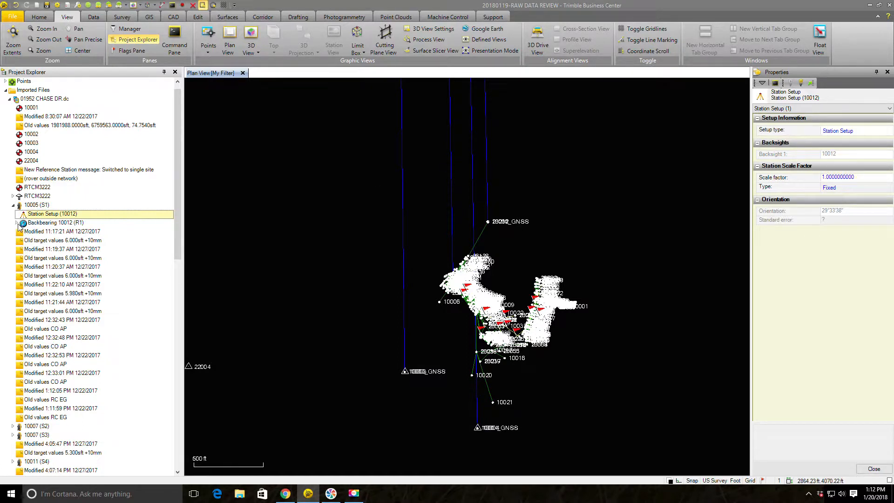
{"action": "left_click", "coordinate": [19, 223]}
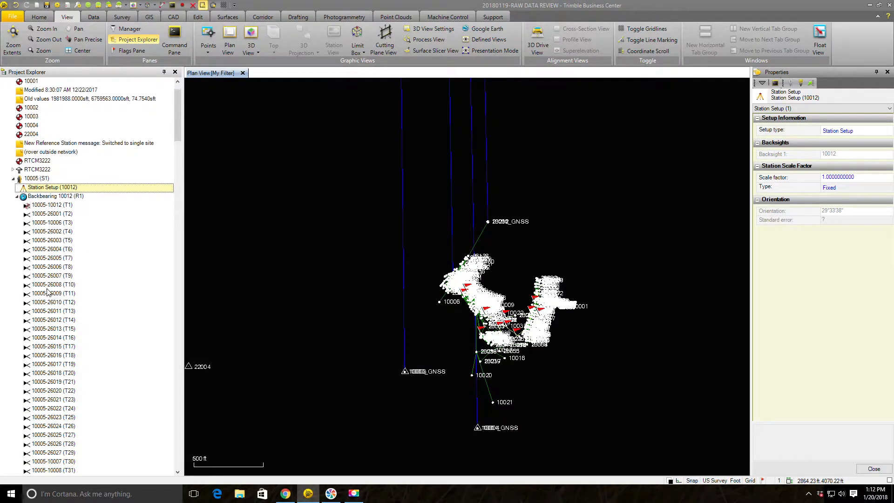
{"action": "left_click", "coordinate": [51, 285]}
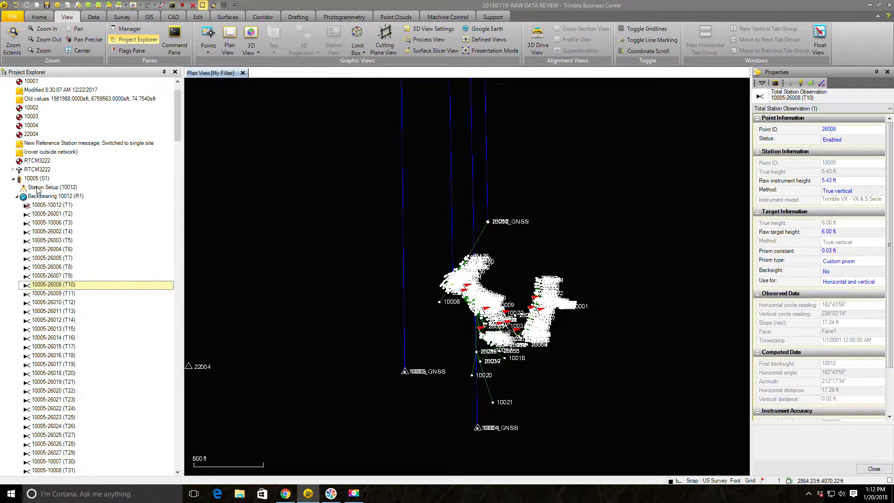
{"action": "mouse_move", "coordinate": [3, 359]}
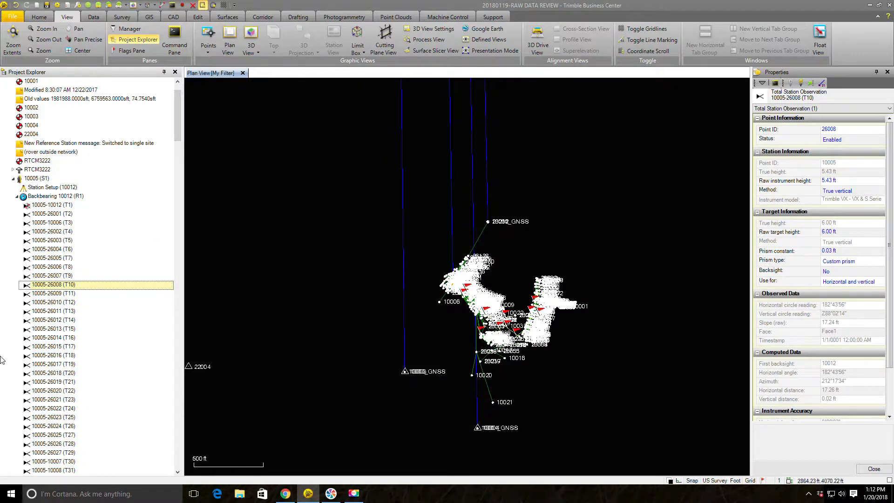
{"action": "left_click", "coordinate": [51, 204]}
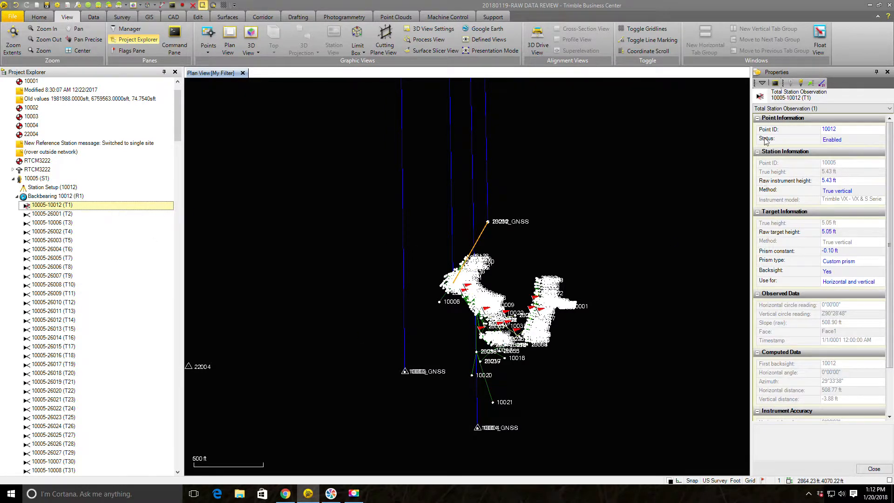
{"action": "left_click", "coordinate": [849, 139]}
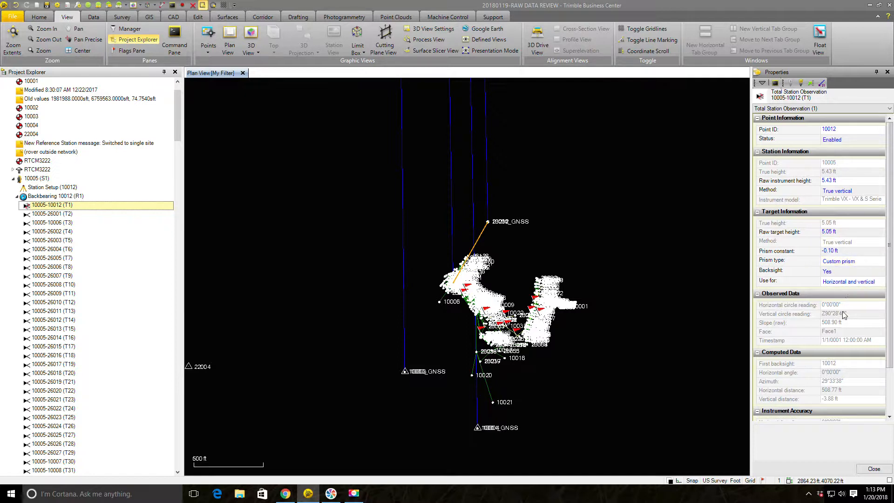
{"action": "left_click", "coordinate": [849, 314]}
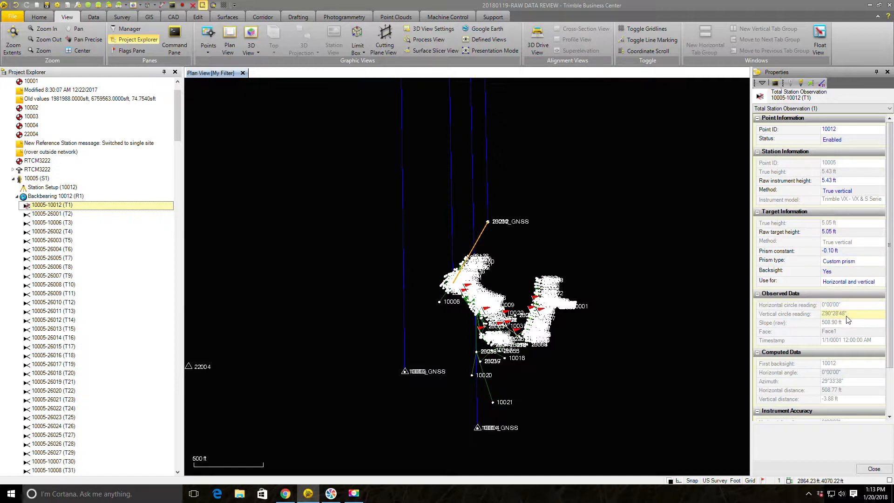
{"action": "left_click", "coordinate": [850, 322]}
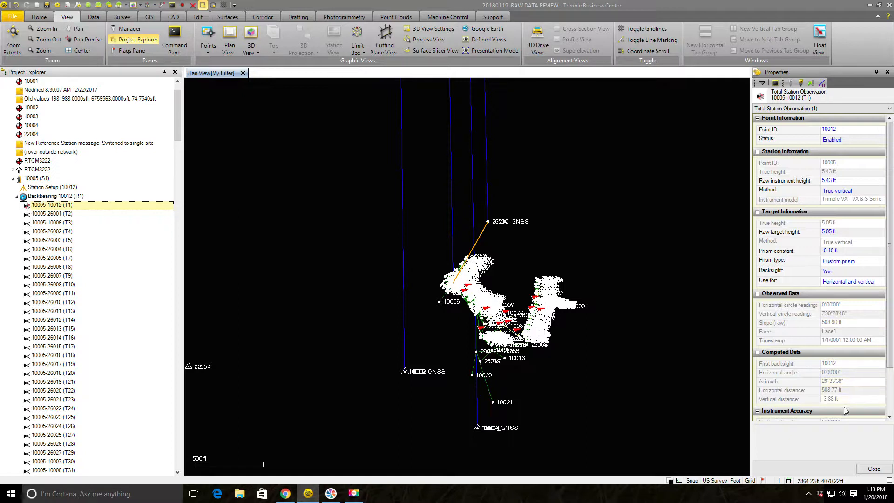
{"action": "left_click", "coordinate": [838, 390]}
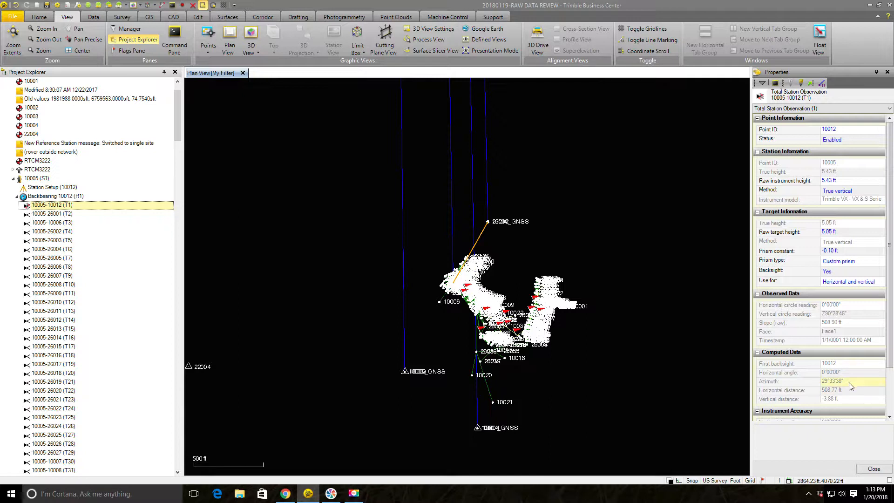
{"action": "left_click", "coordinate": [833, 390]}
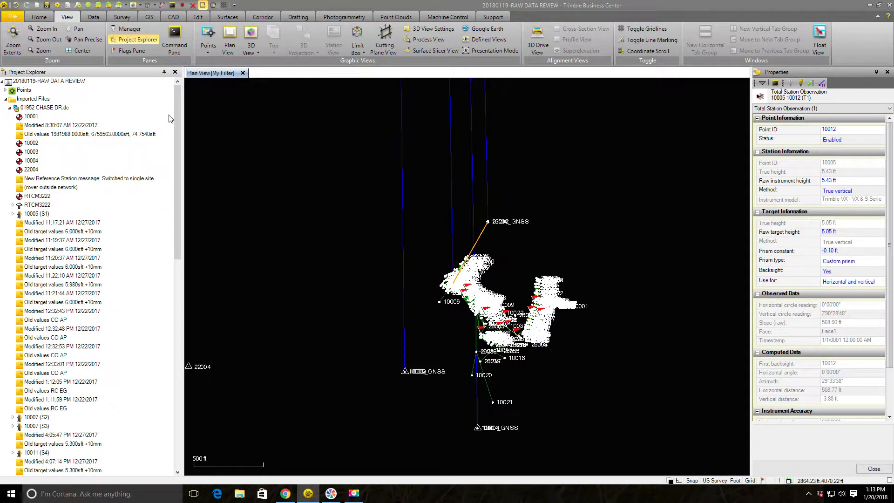
- Show the 01952 CHASE DR.dc file's properties, then expand the project's Points list again
{"action": "scroll", "scroll_direction": "down", "scroll_amount": 3}
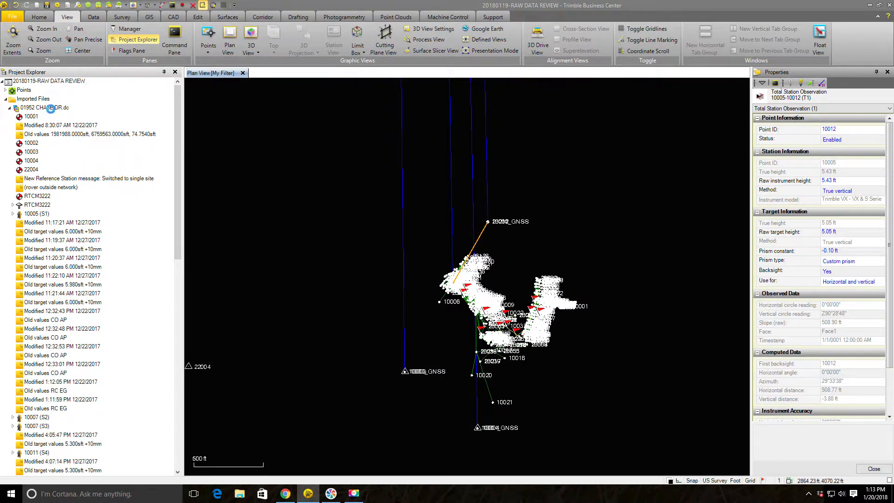
{"action": "left_click", "coordinate": [45, 108]}
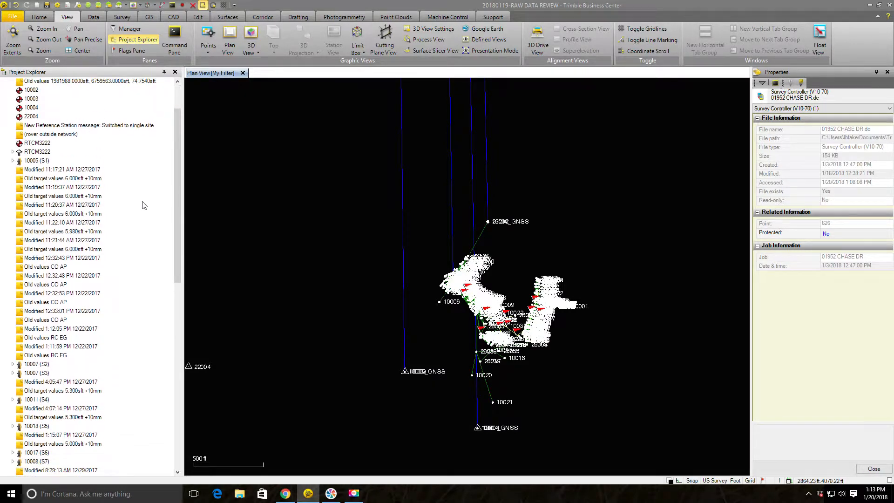
{"action": "scroll", "scroll_direction": "down", "scroll_amount": 3}
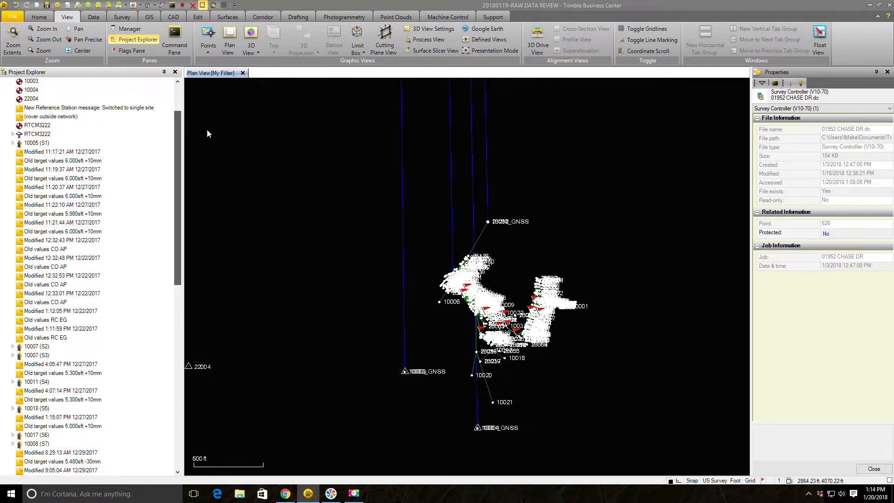
{"action": "left_click", "coordinate": [12, 108]}
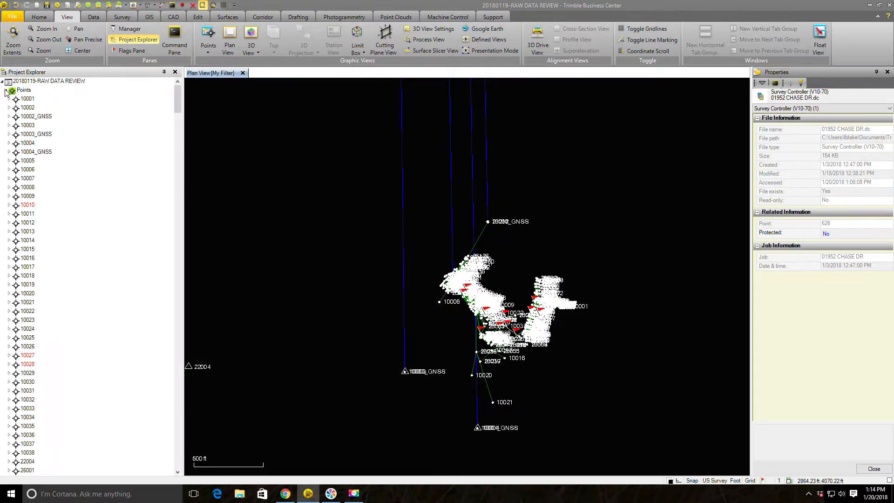
- Select red-flagged points 10010 then 10028 (feature code CP M&S AC PATH) to review their properties
{"action": "left_click", "coordinate": [28, 204]}
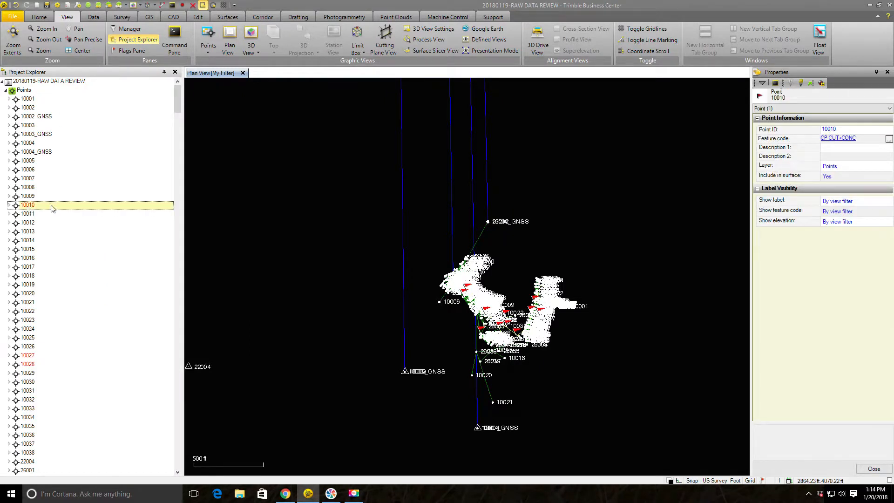
{"action": "scroll", "scroll_direction": "down", "scroll_amount": 3}
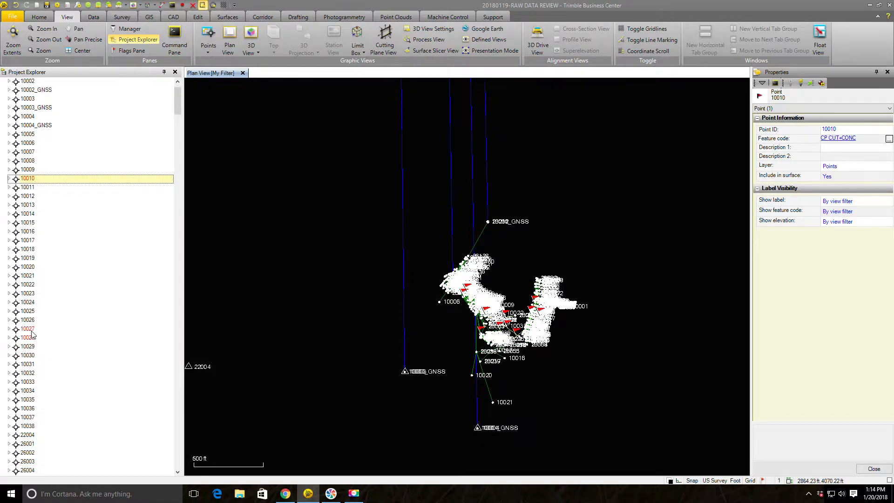
{"action": "left_click", "coordinate": [28, 337]}
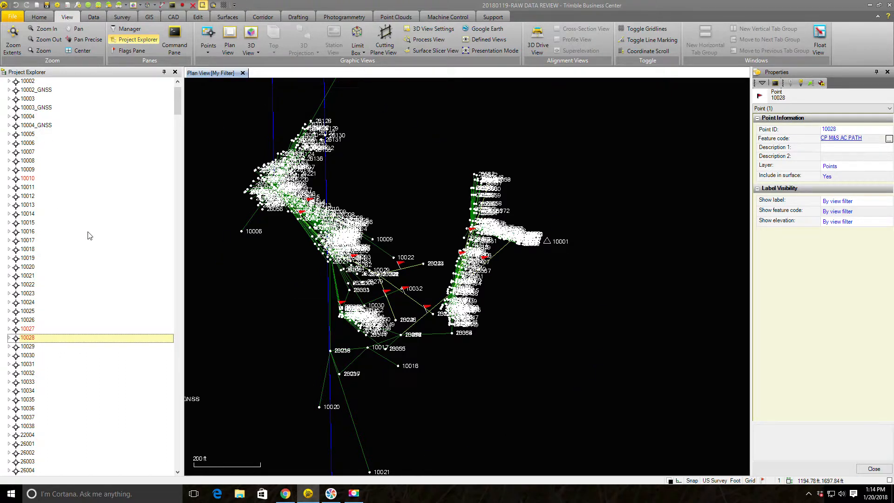
{"action": "scroll", "scroll_direction": "down", "scroll_amount": 3}
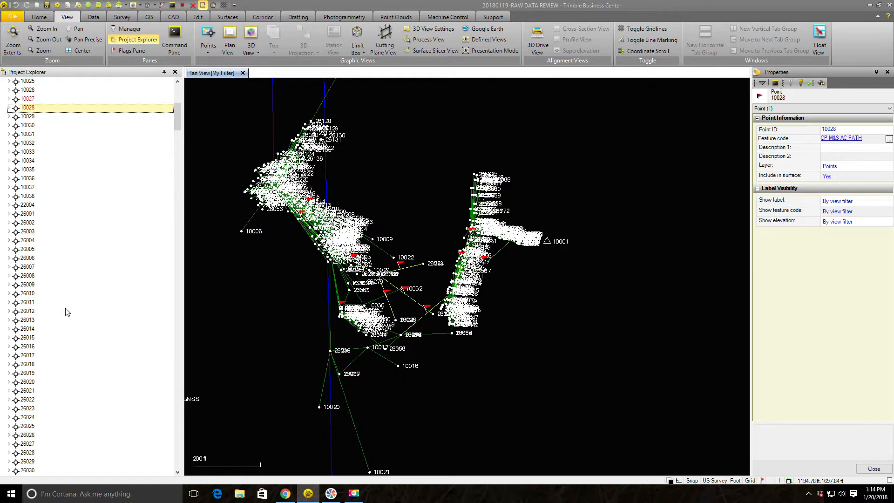
{"action": "scroll", "scroll_direction": "down", "scroll_amount": 3}
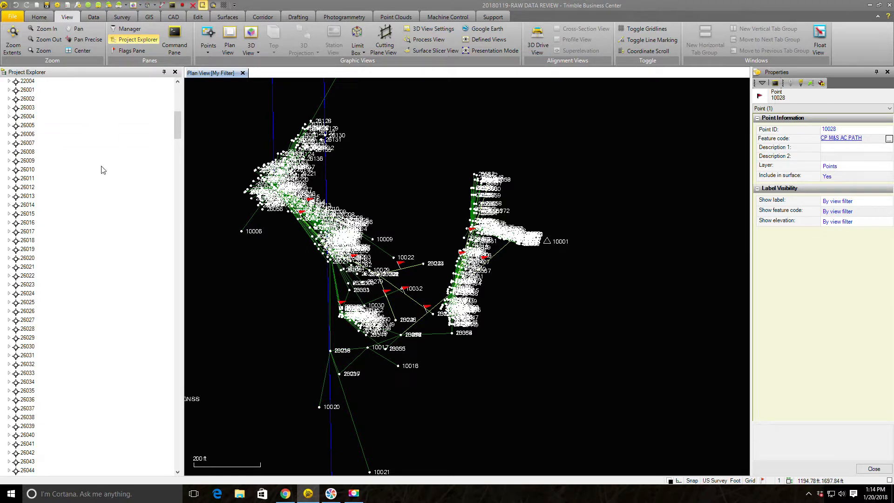
{"action": "mouse_move", "coordinate": [137, 371]}
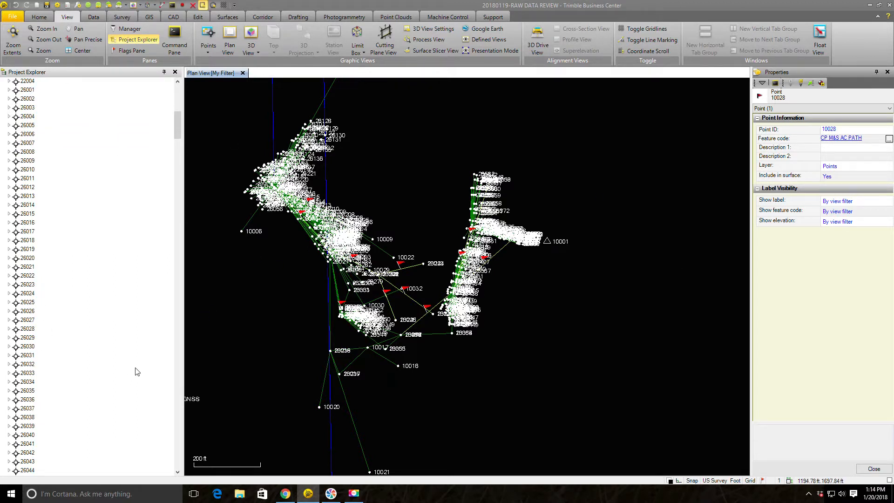